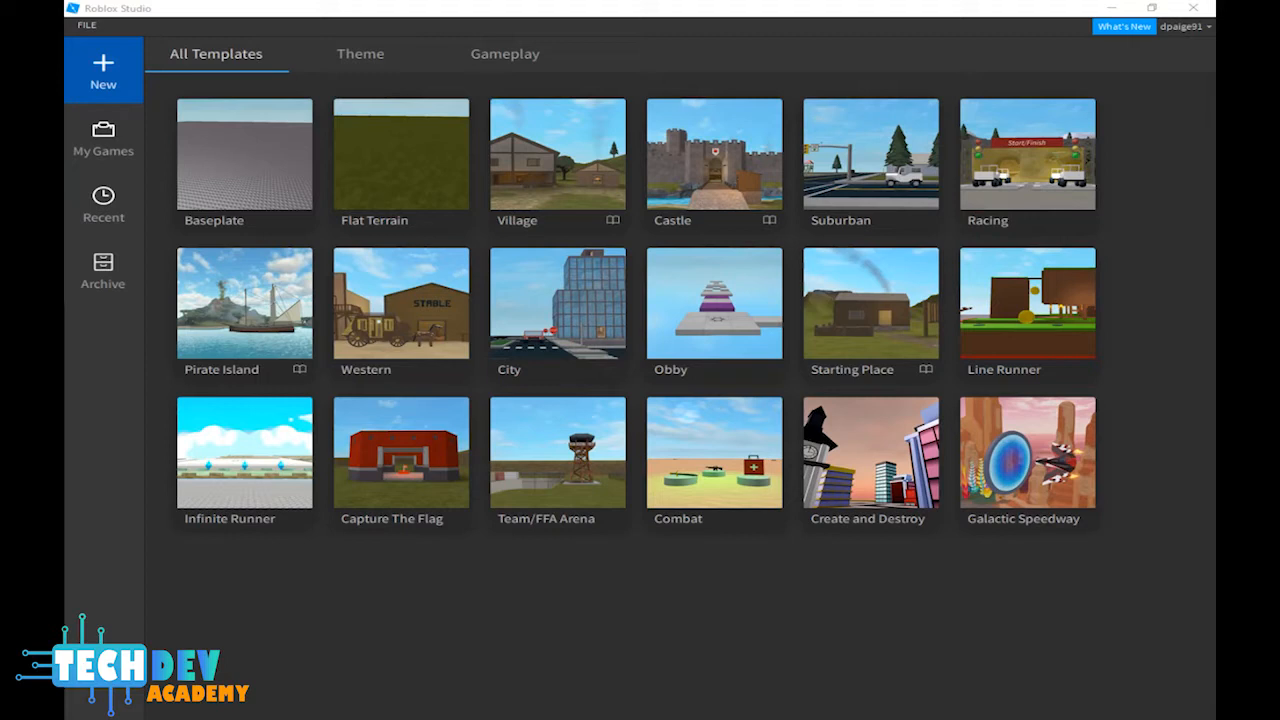
mouse_move(404, 164)
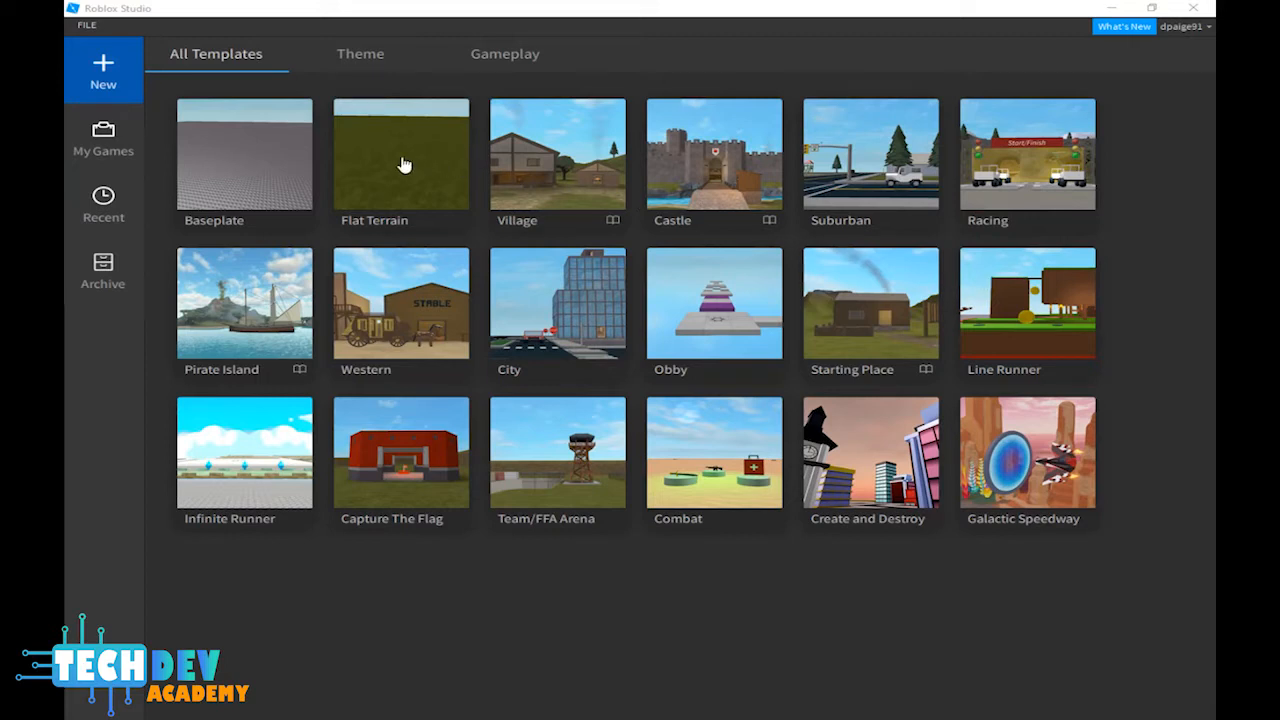
Start a new place from the Flat Terrain template
click(400, 152)
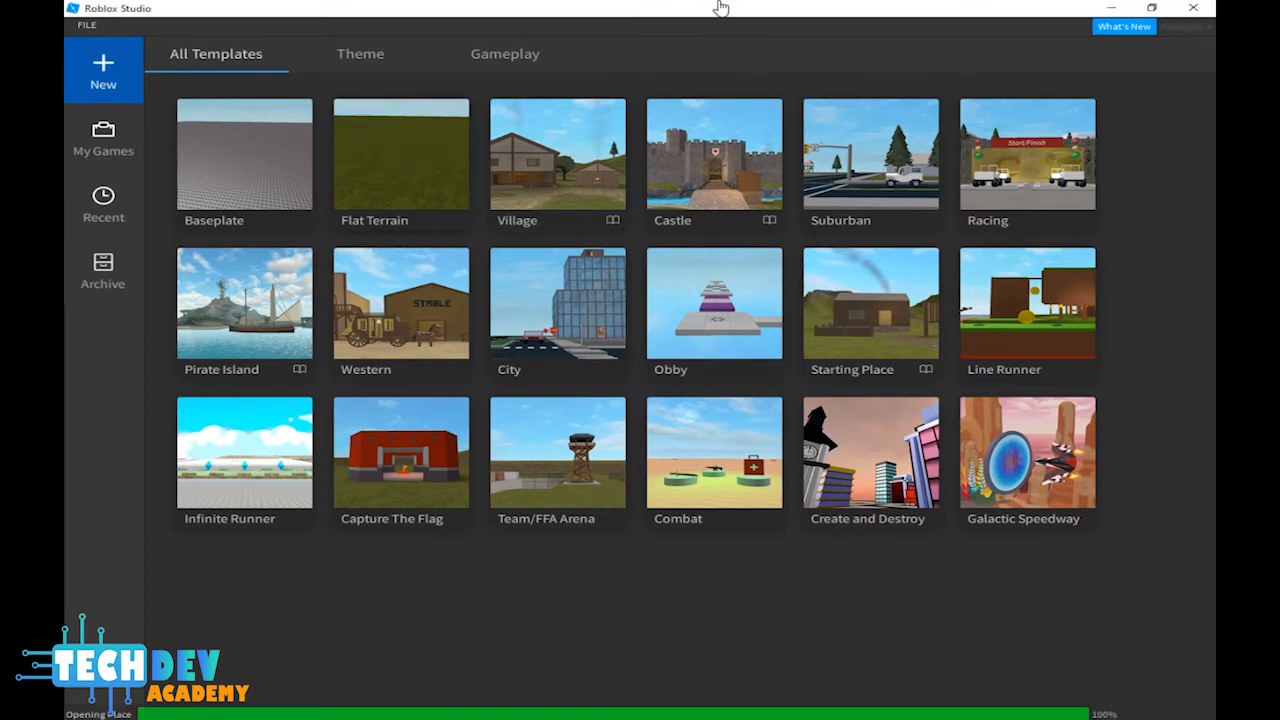
click(244, 152)
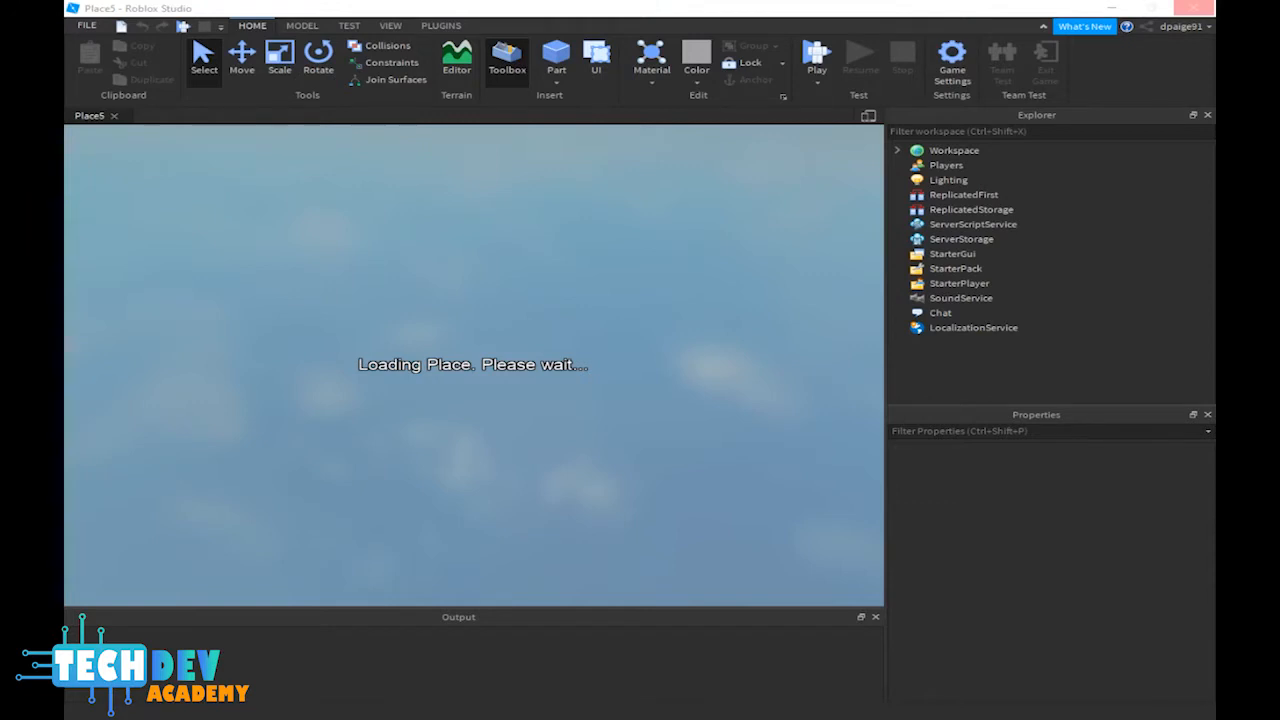
mouse_move(648, 264)
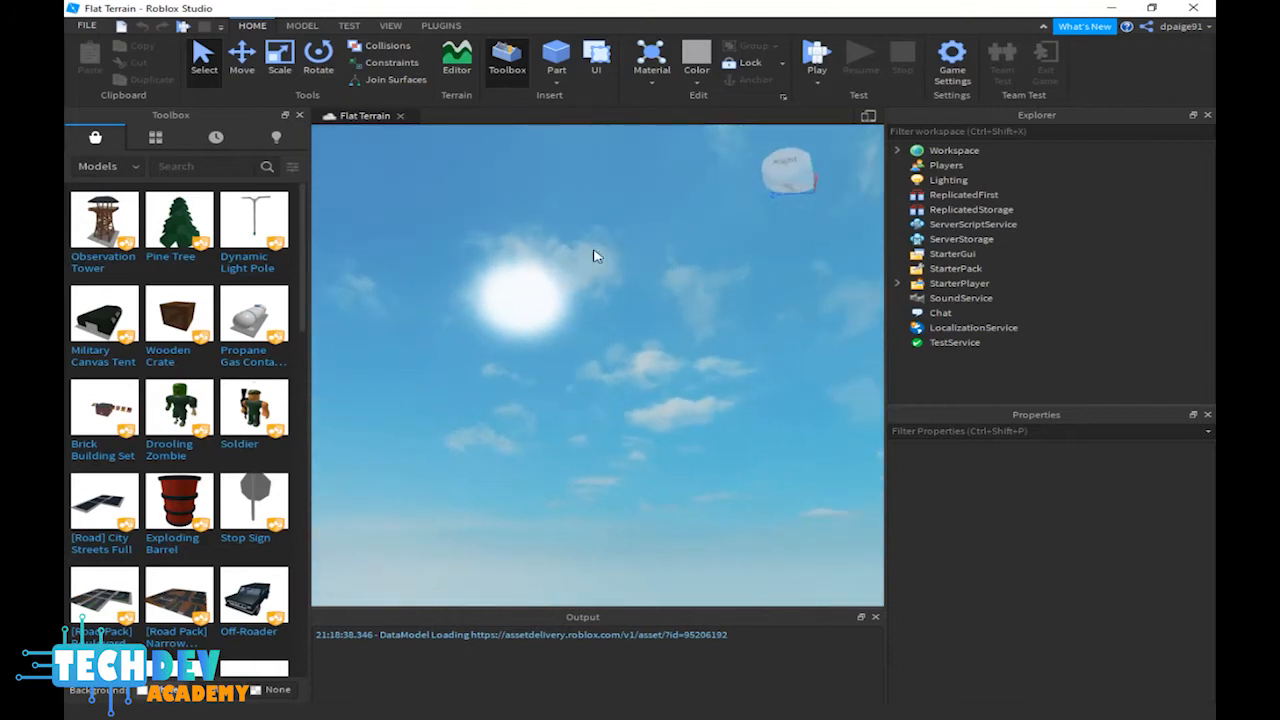
Close the Toolbox panel so the Flat Terrain scene fills the view
click(300, 114)
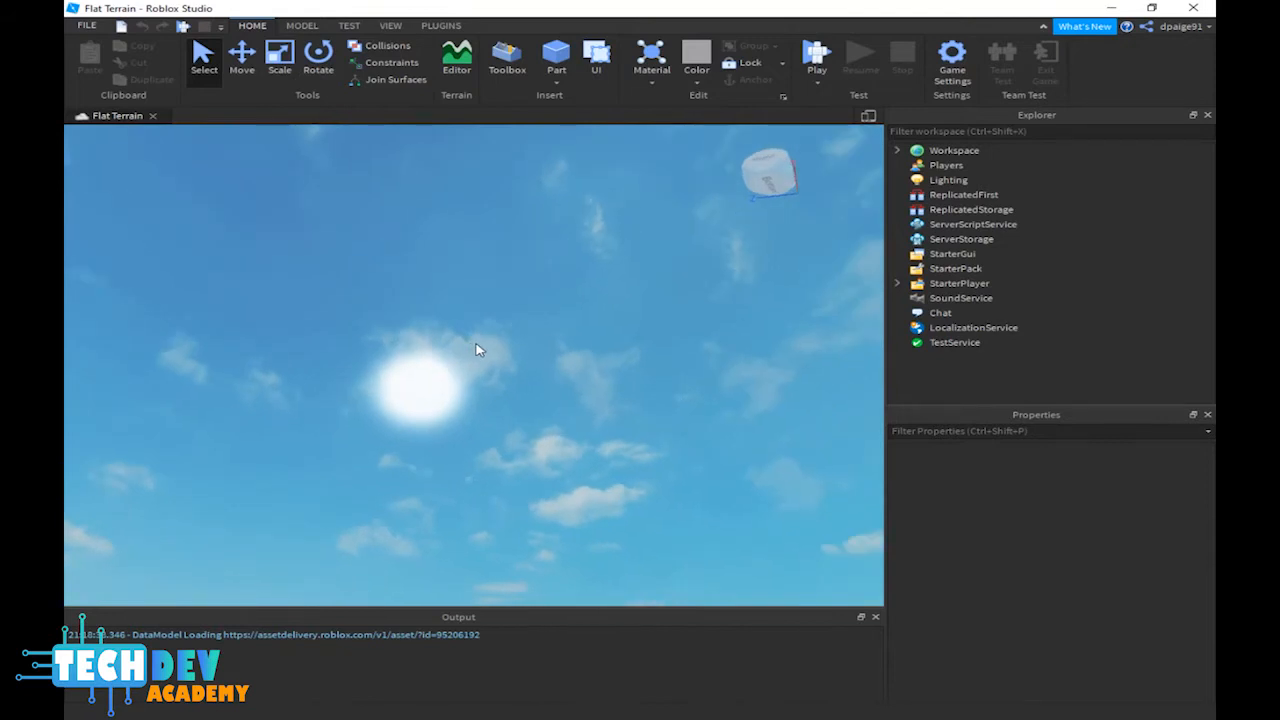
mouse_move(840, 240)
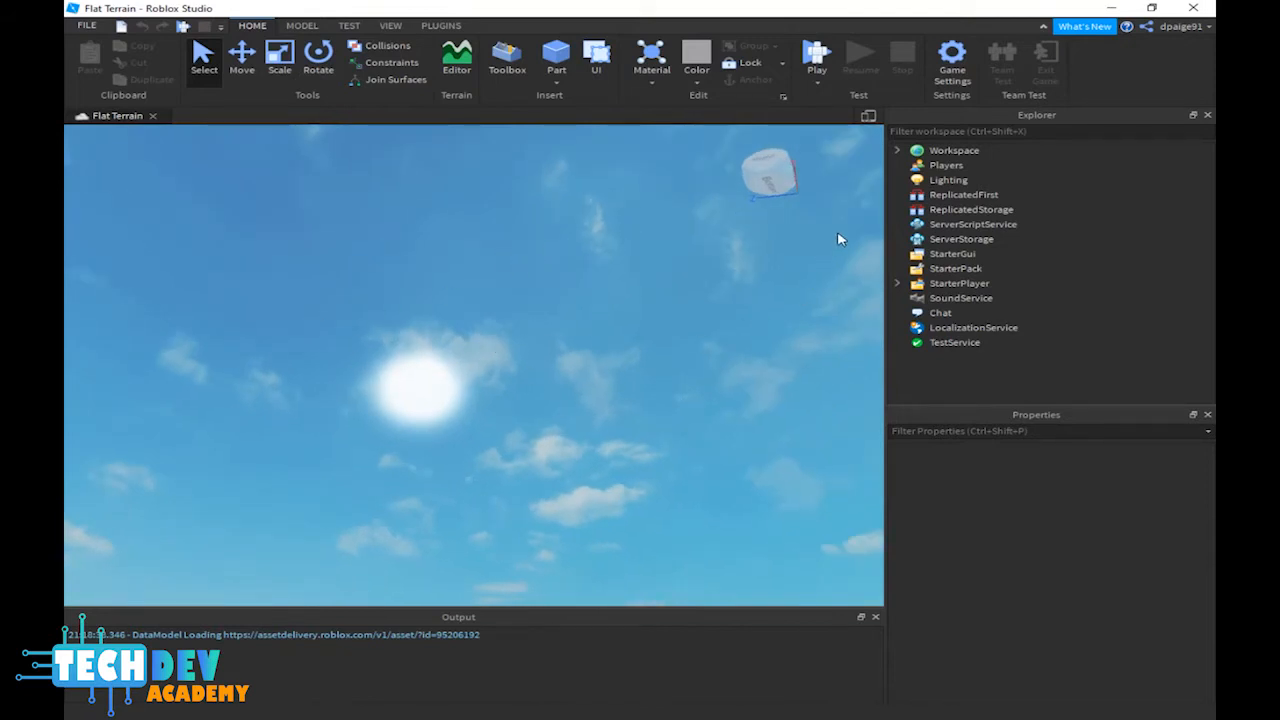
mouse_move(898, 152)
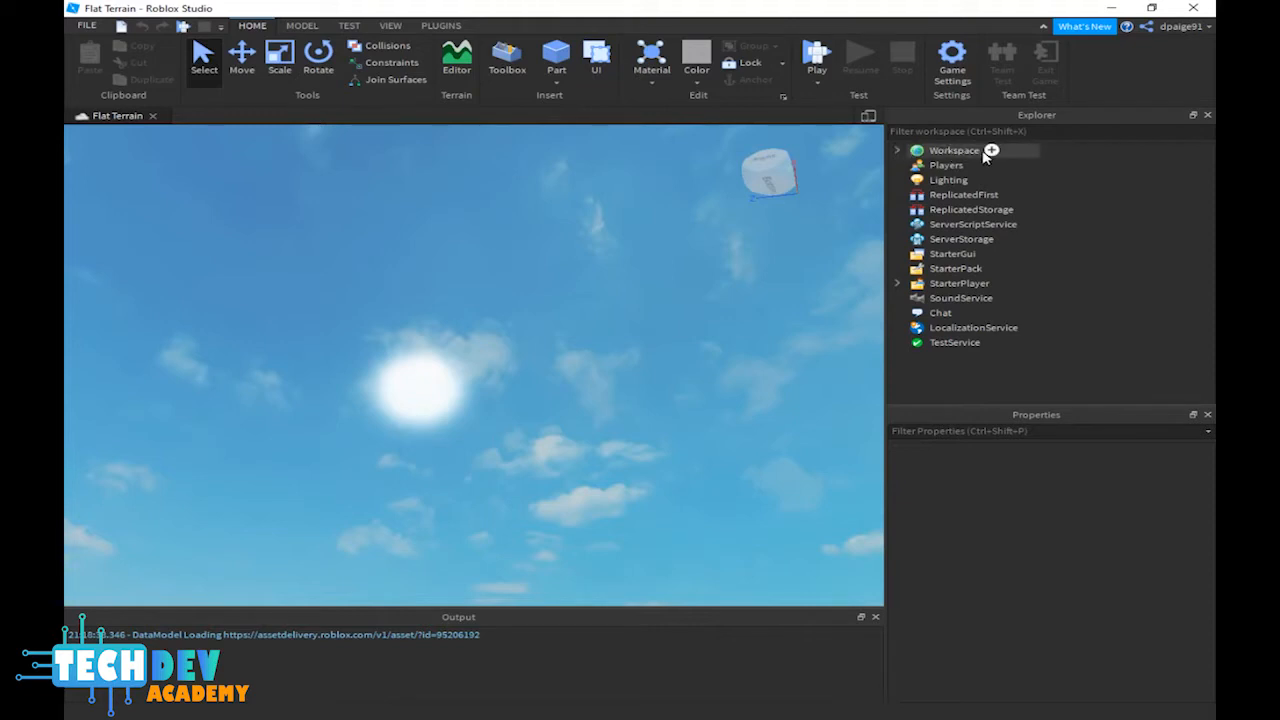
Insert a Script under Workspace and remove its default print line
click(992, 150)
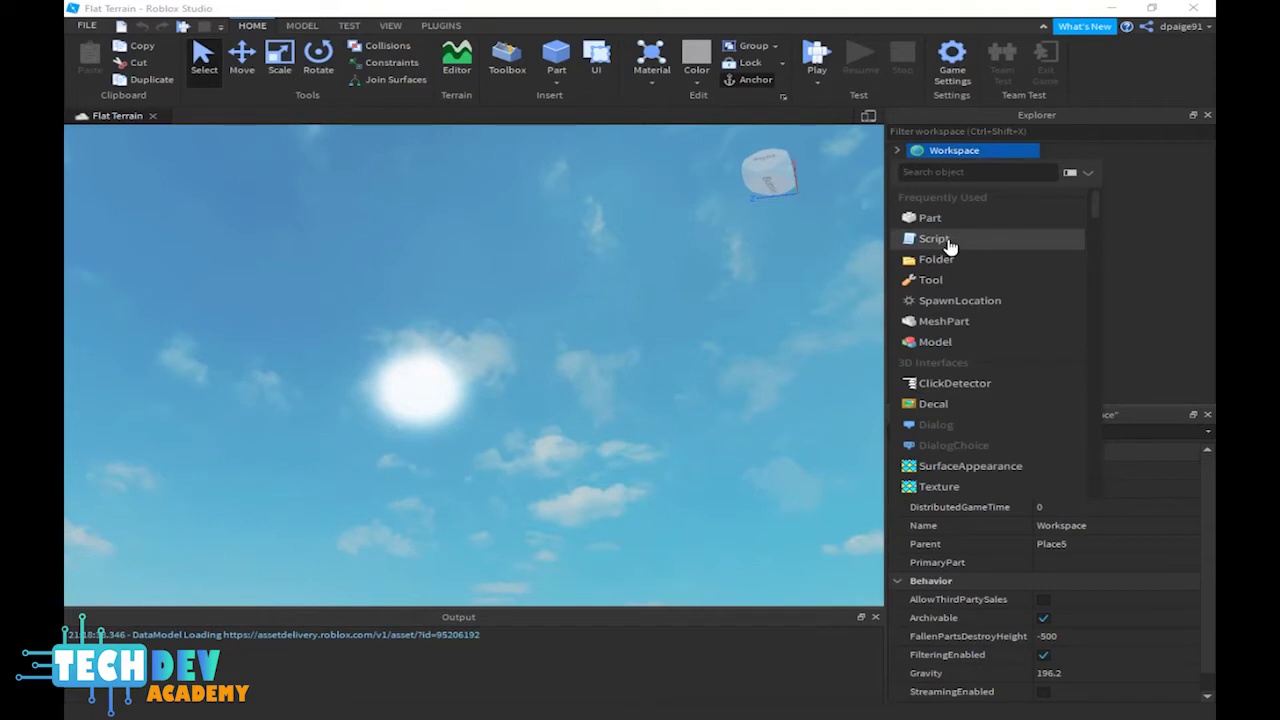
click(932, 238)
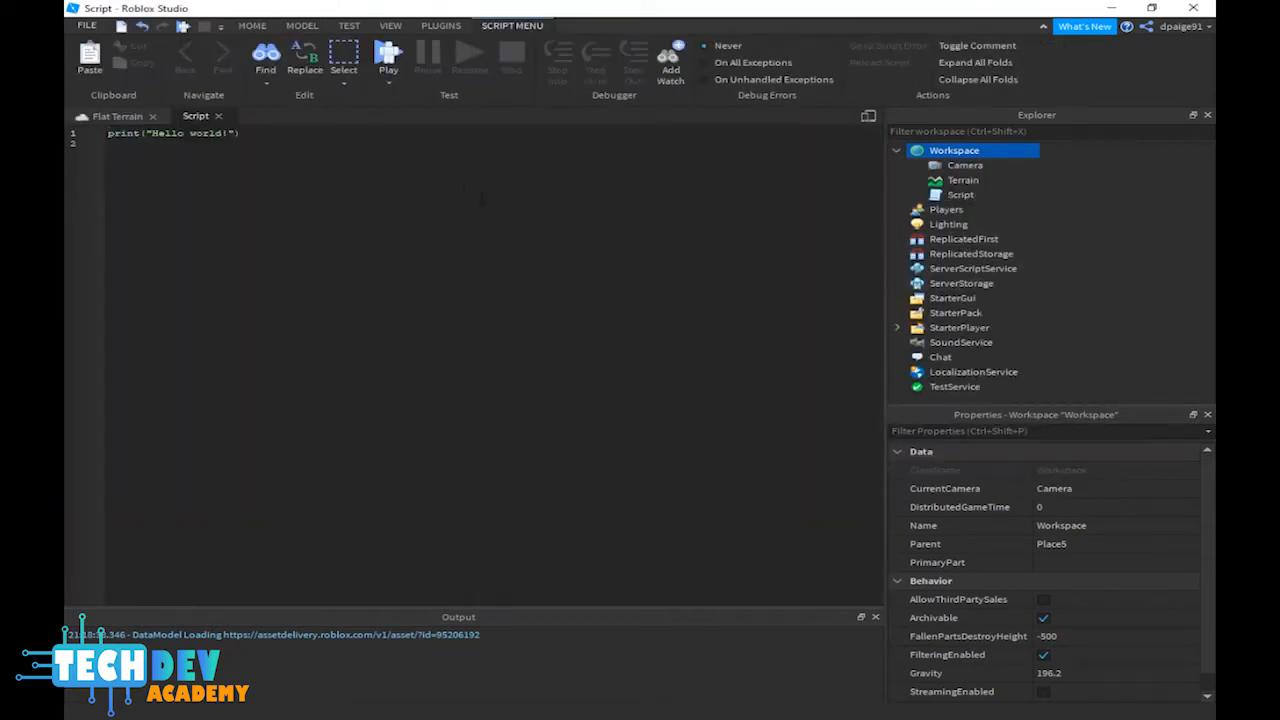
triple_click(172, 132)
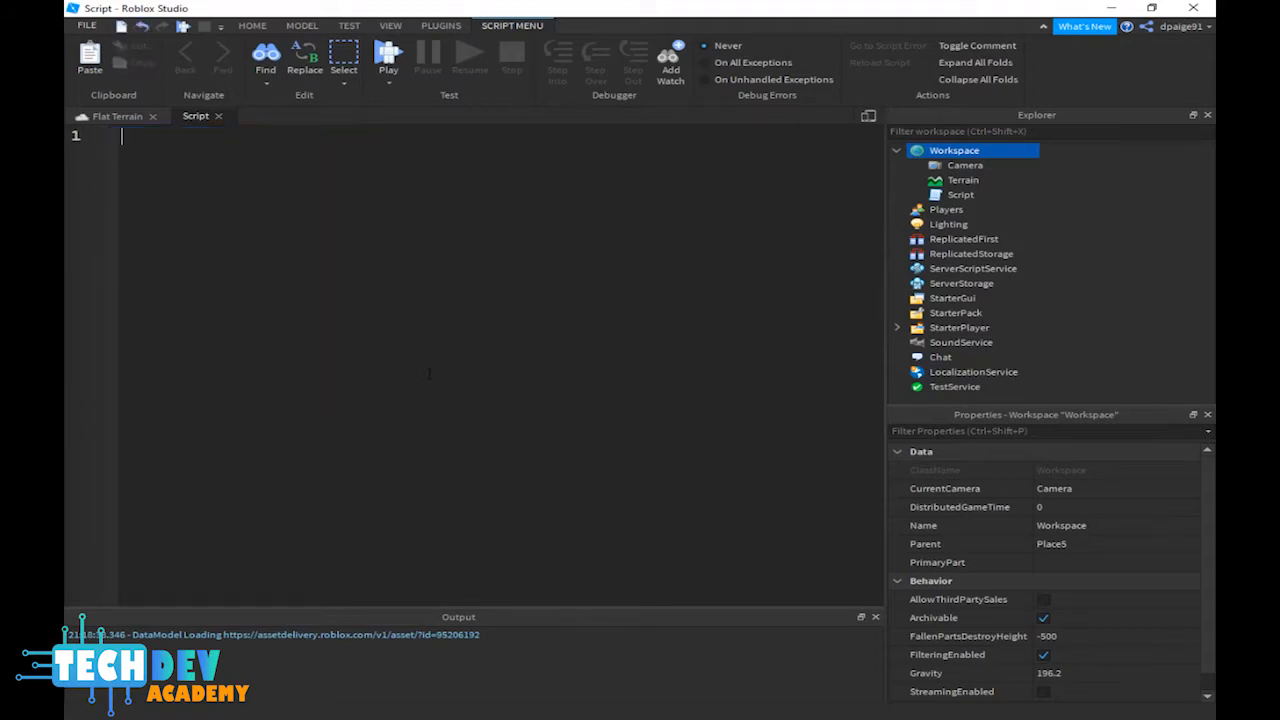
Write the loop header: while wait(0.01) do
text(while wait)
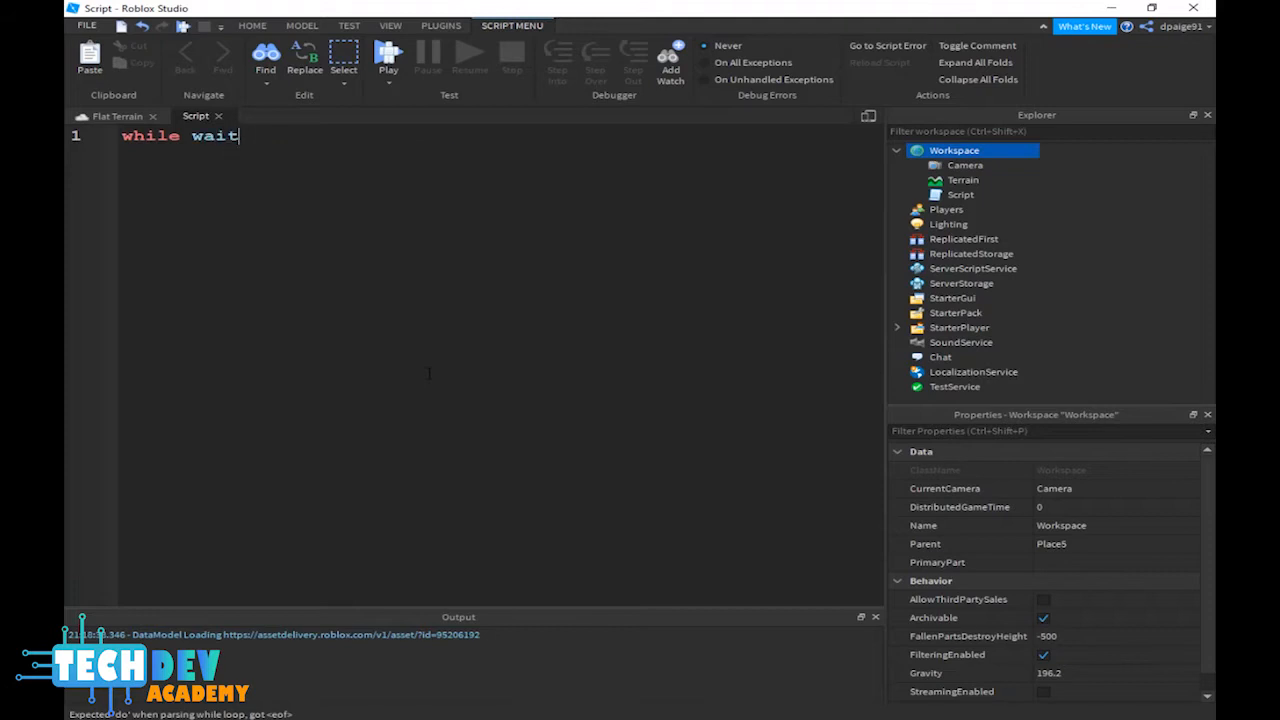
text(())
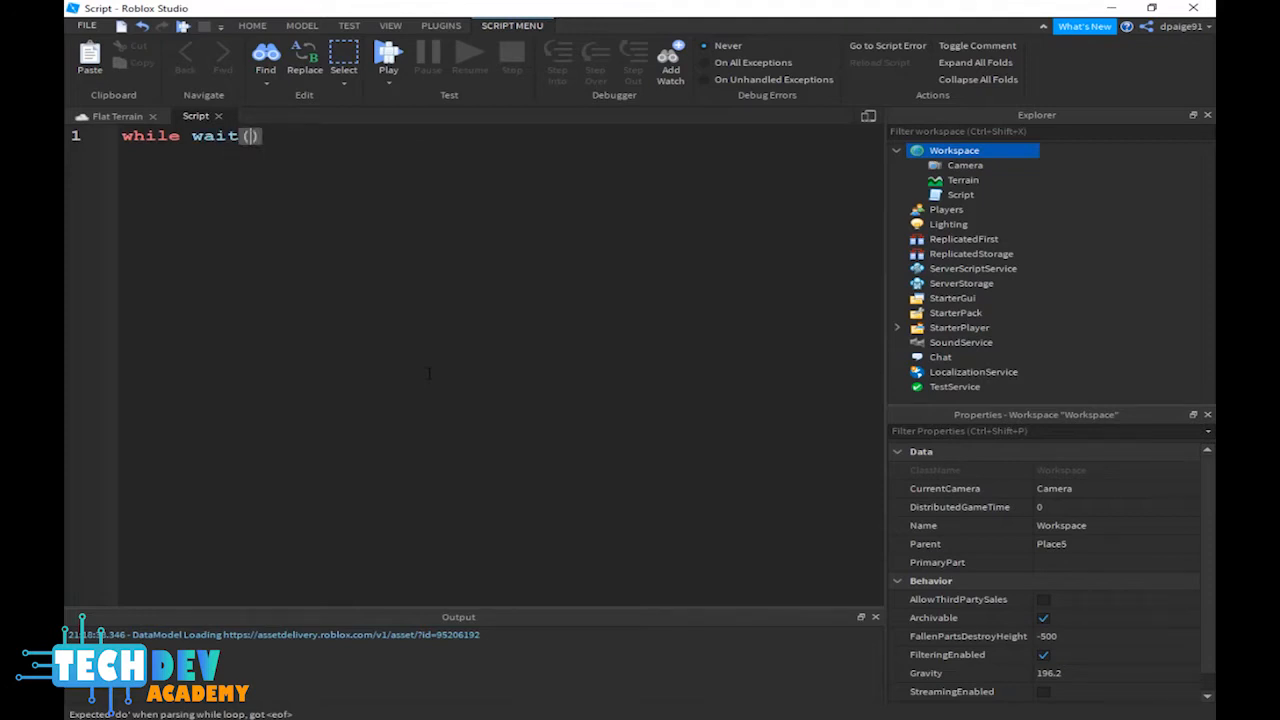
text(0.01)
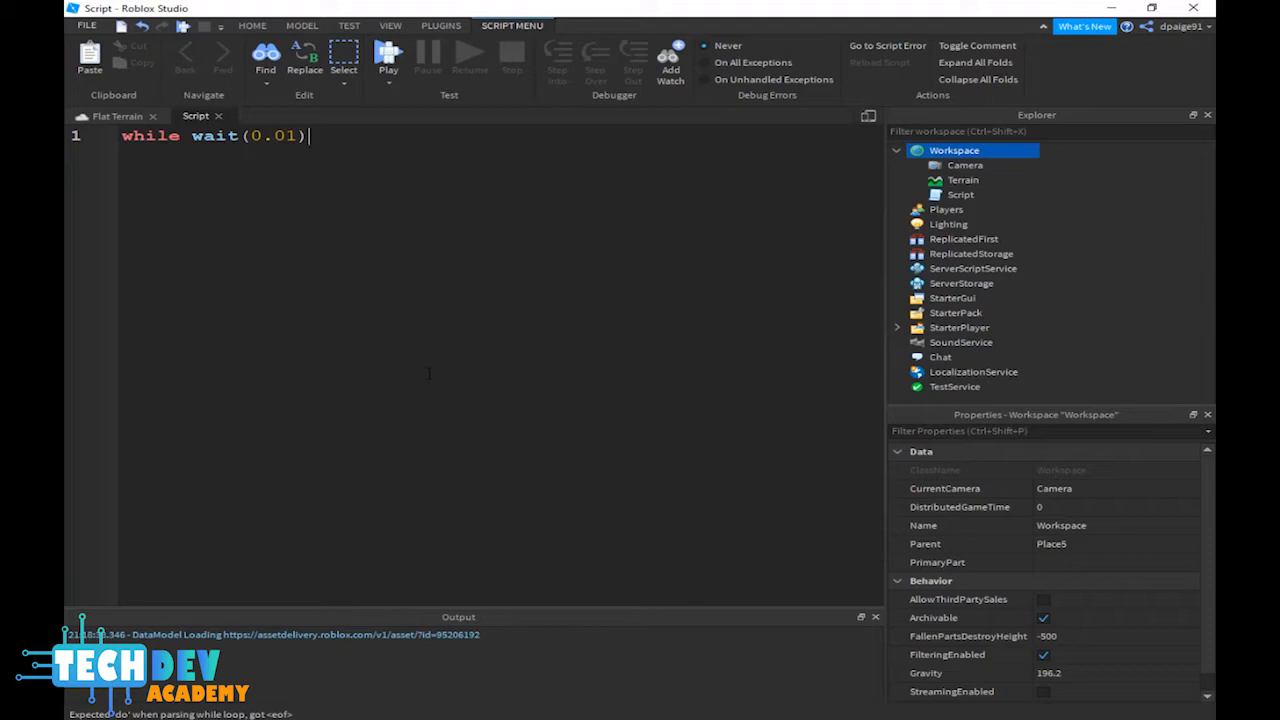
text(do)
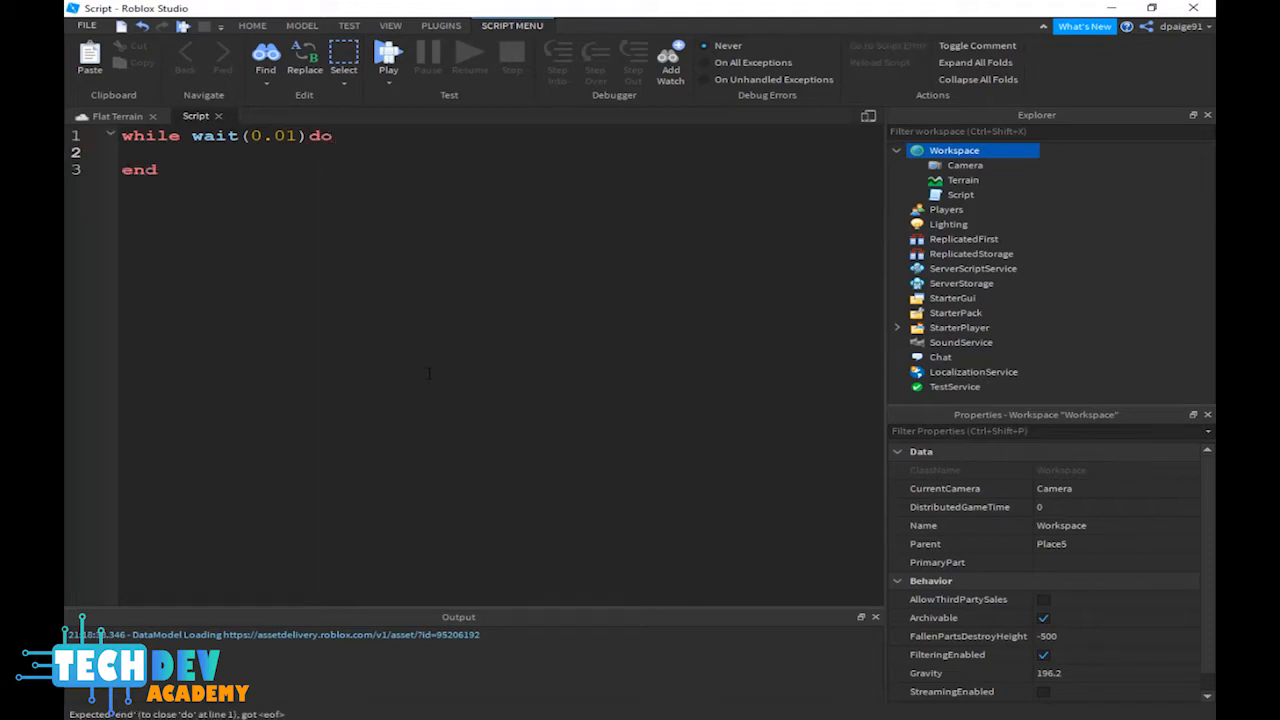
Write the loop body: game.Lighting:SetMinutesAfterMidnight(game.Lighting:GetMinutesAfterMidnight()+1)
text(game.)
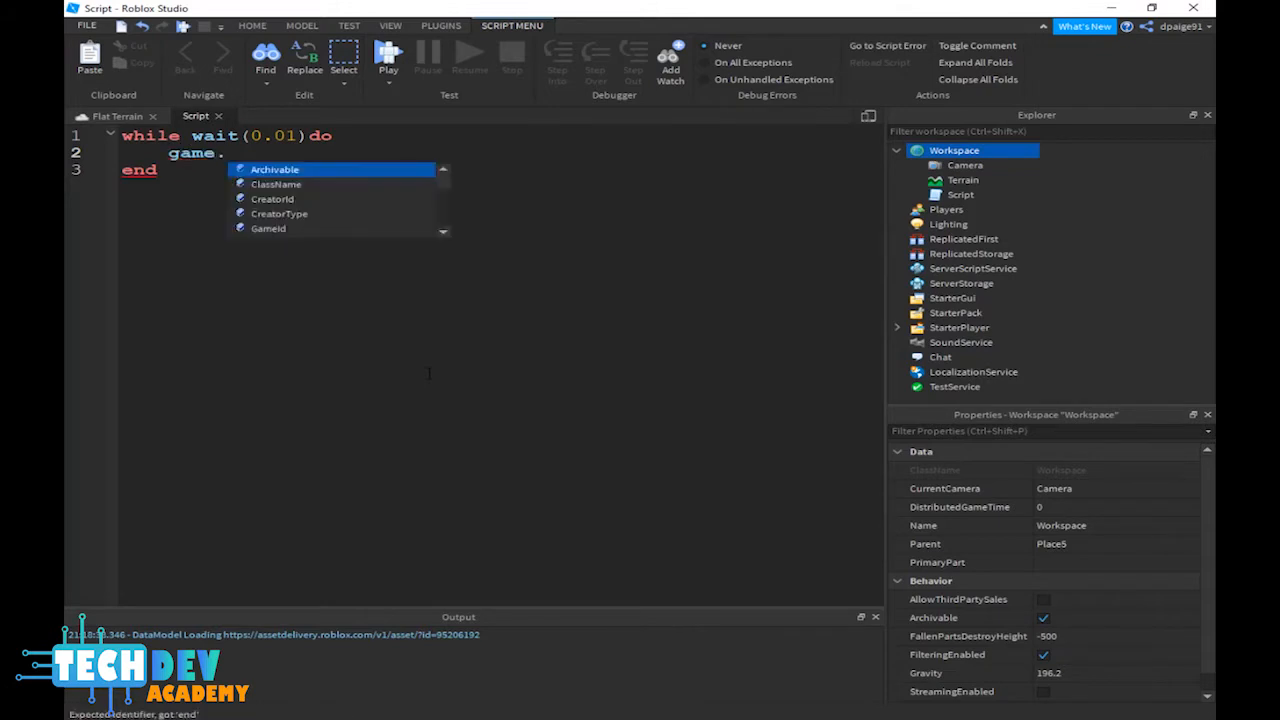
text(Lighting)
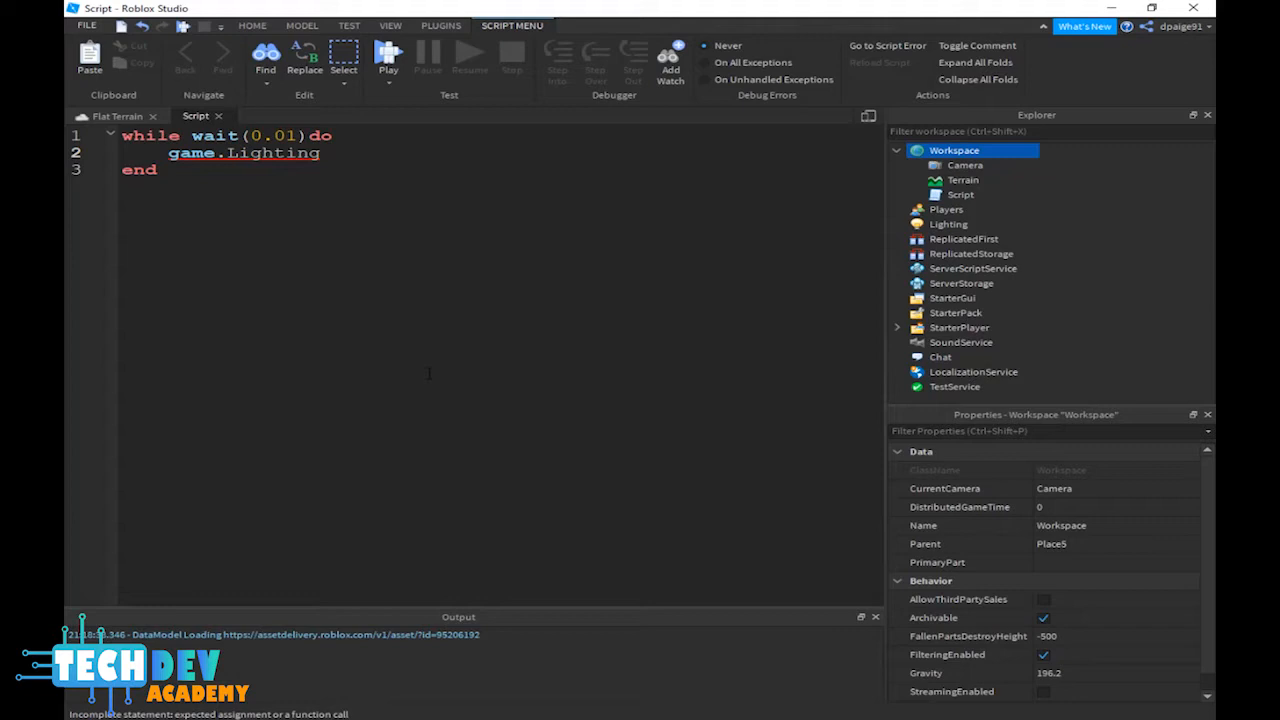
text(:SetMinutesAfterMidnight()
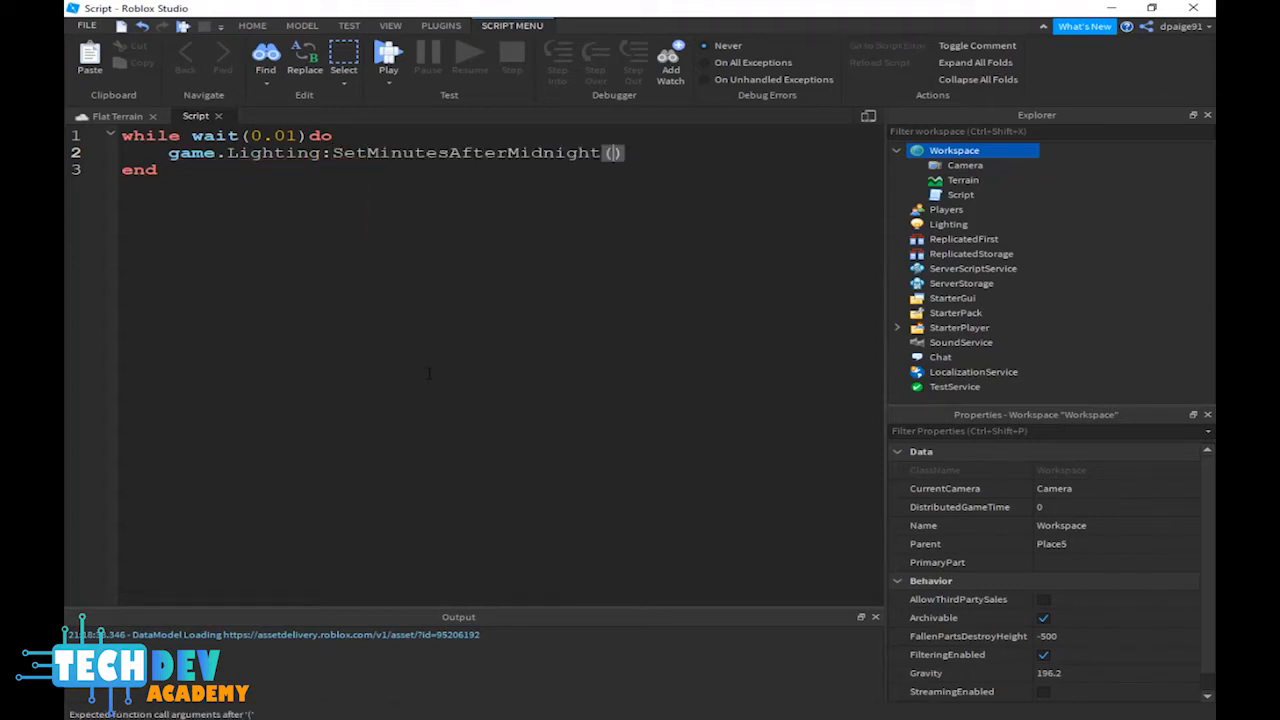
text(gam)
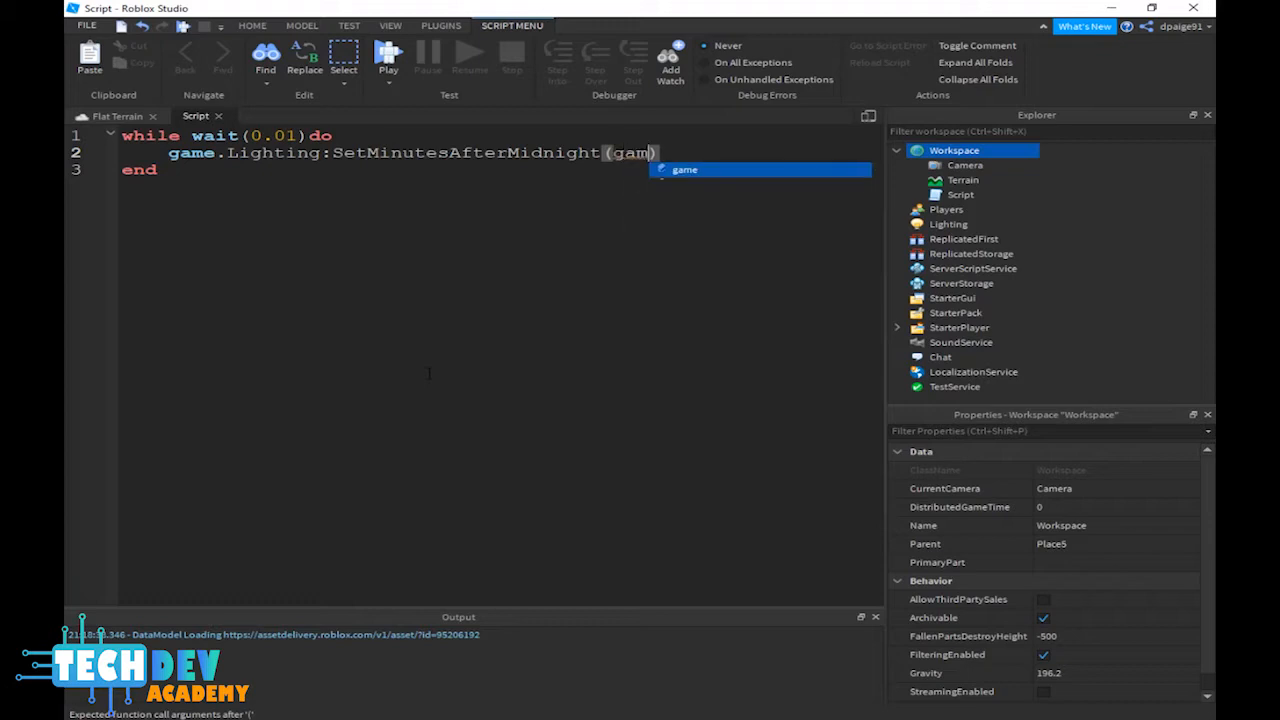
text(.Lighting)
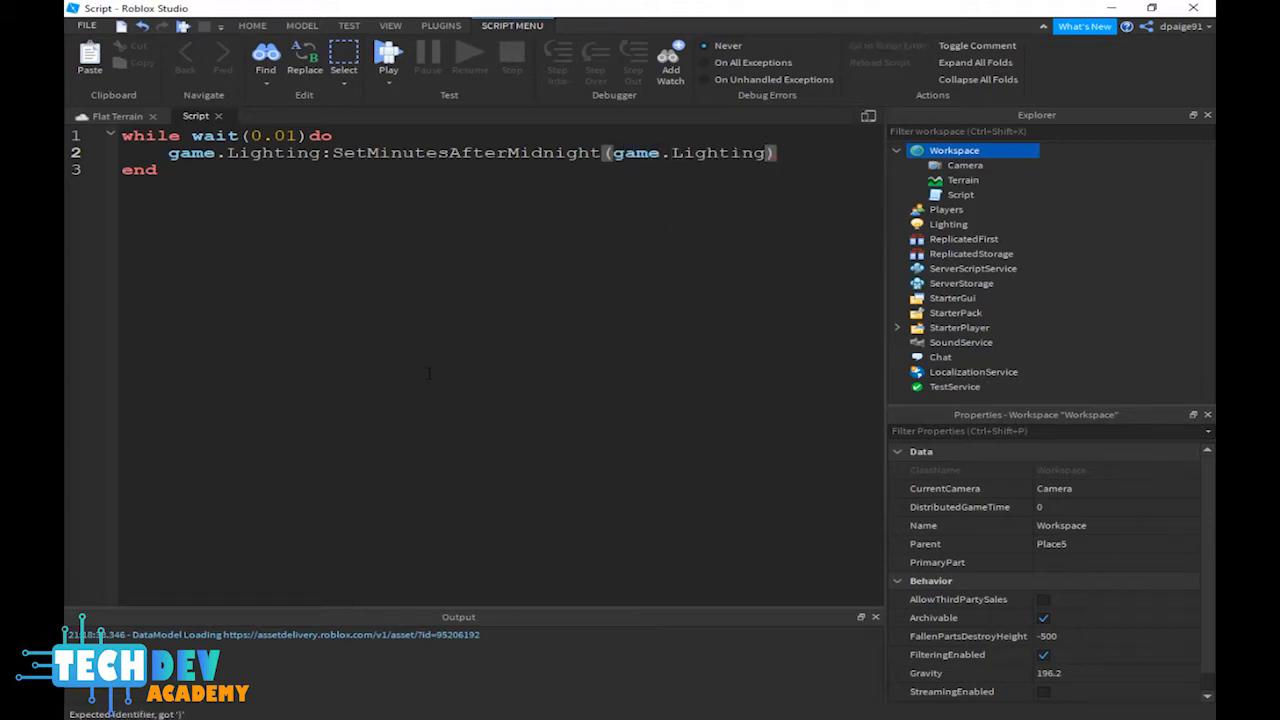
text(GetMinutesAfterMidnight()
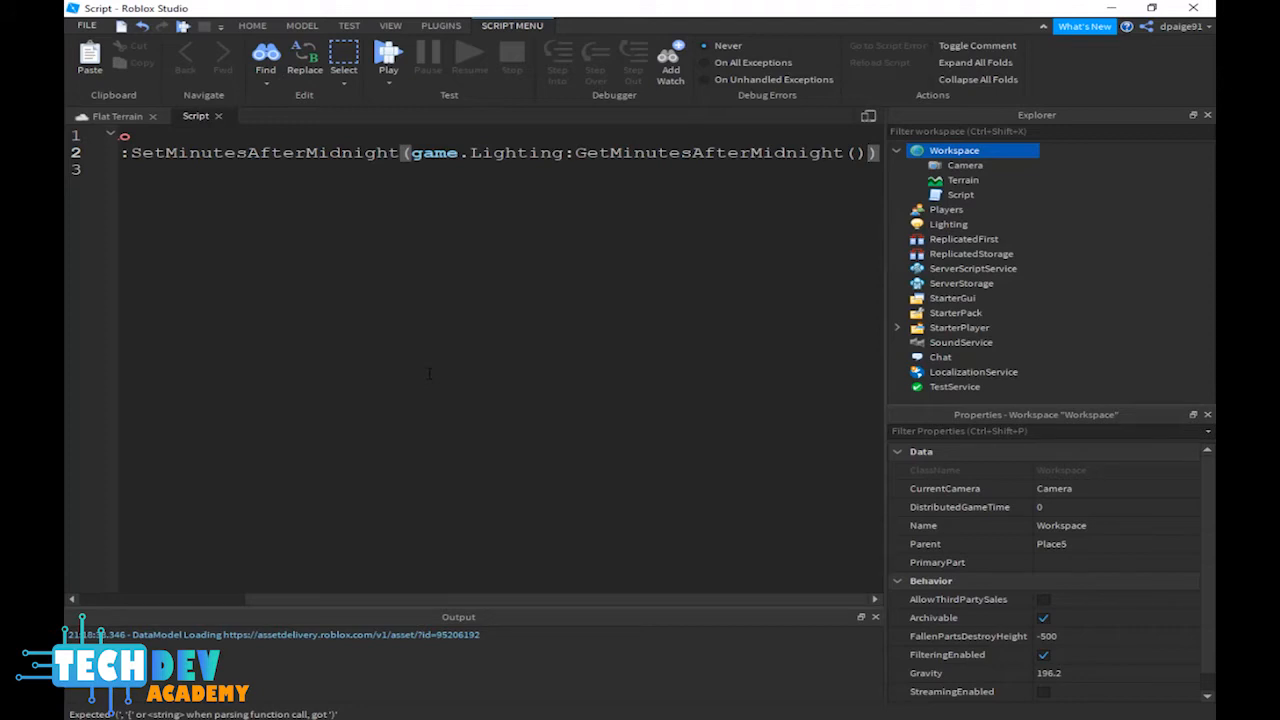
text(+1)
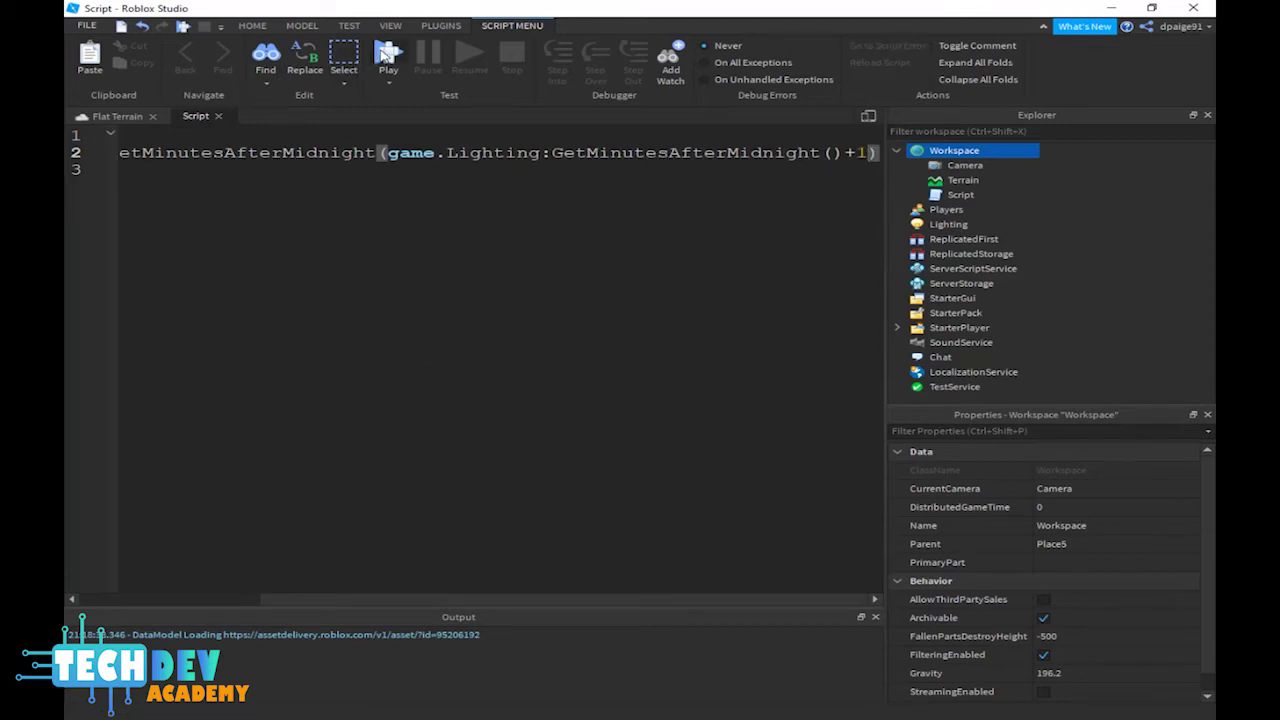
Play-test the day-night cycle in the Flat Terrain scene, then stop the test
click(100, 116)
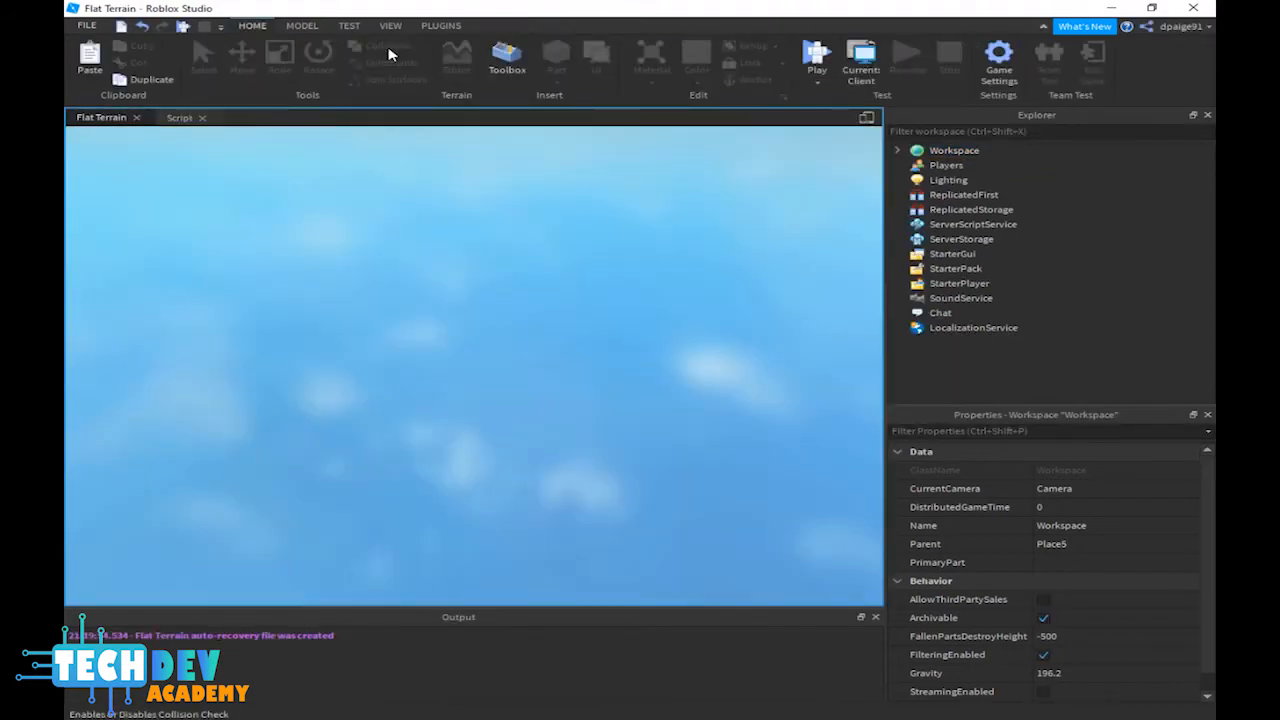
click(816, 56)
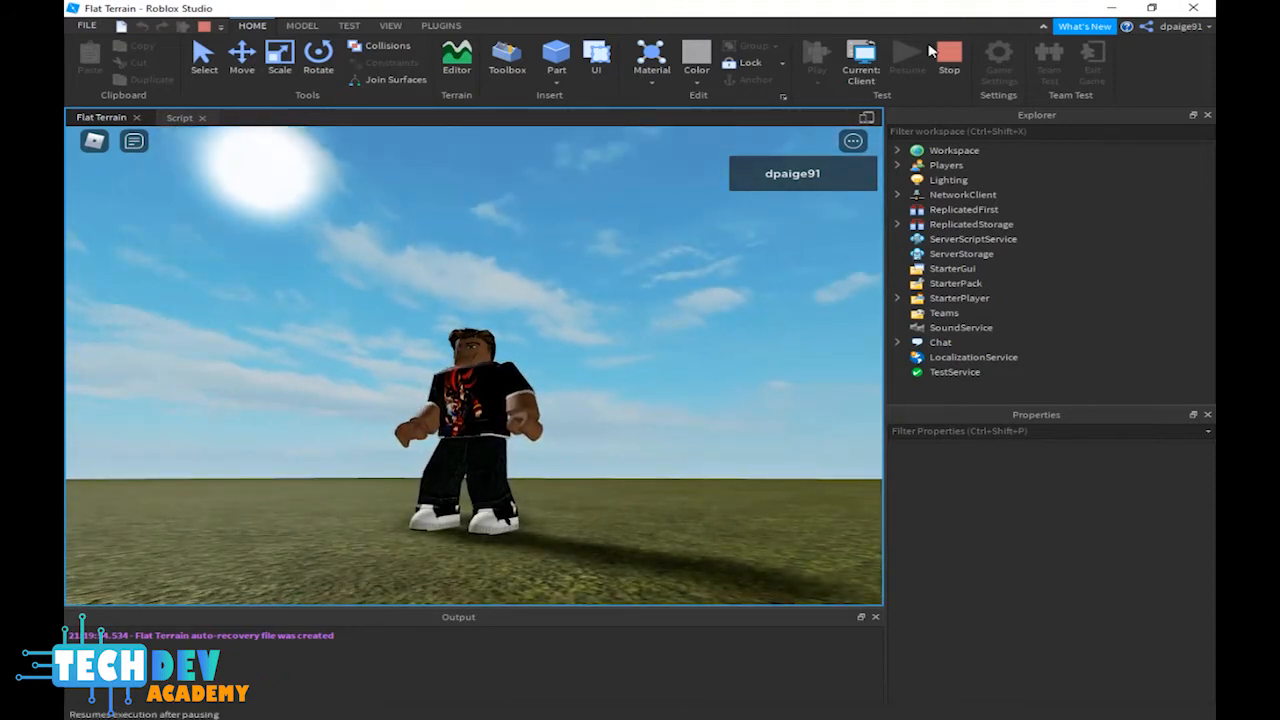
click(948, 56)
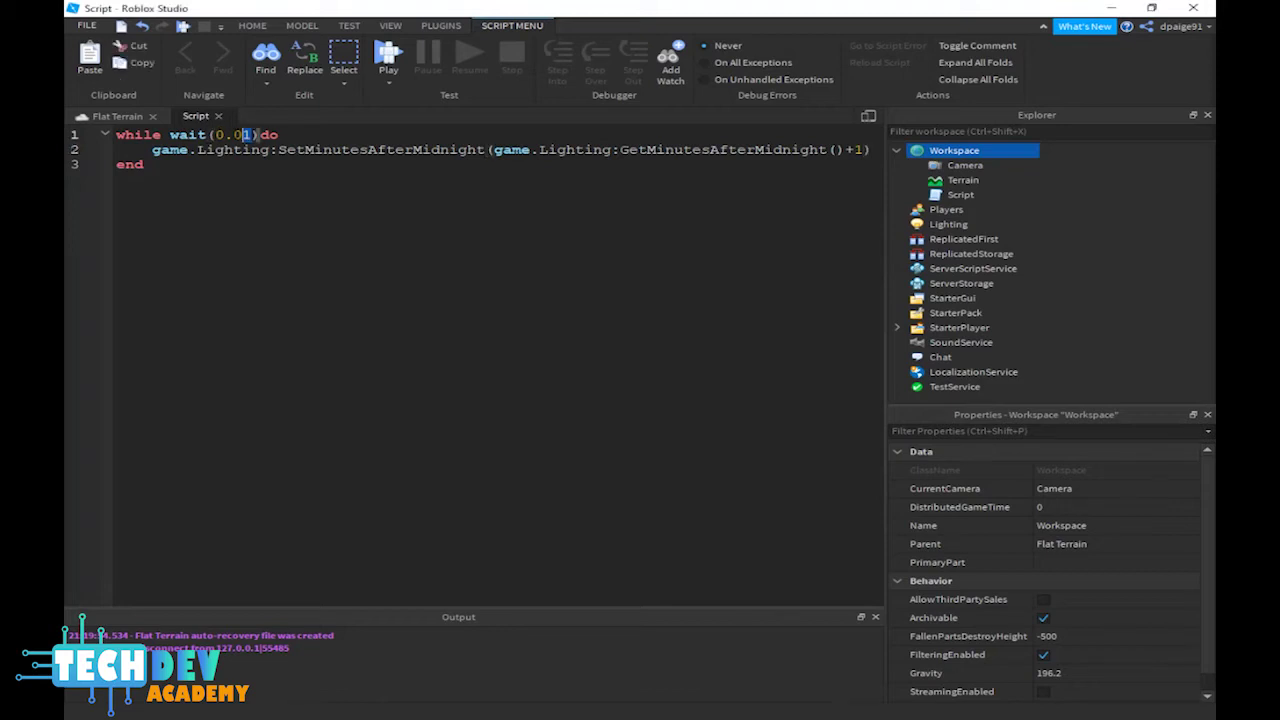
Change the loop's wait to 0.001 seconds and run a quick play test
double_click(232, 136)
text(0)
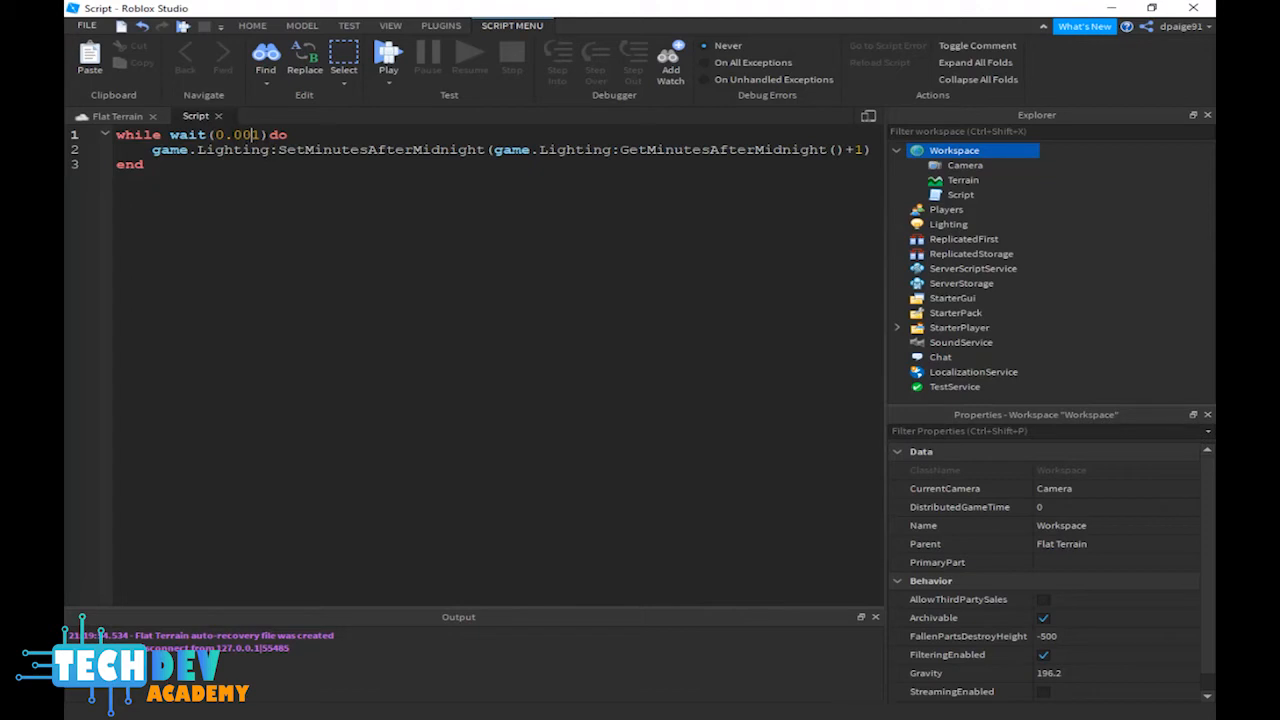
text(1)
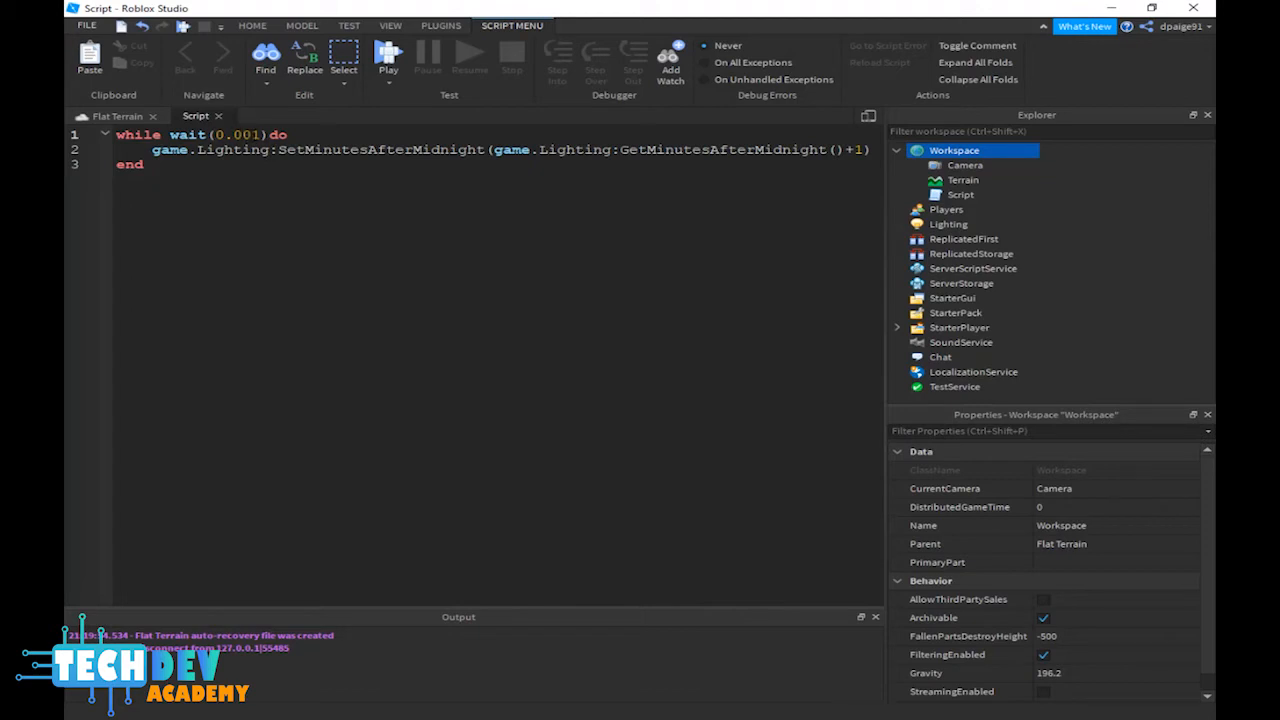
click(100, 116)
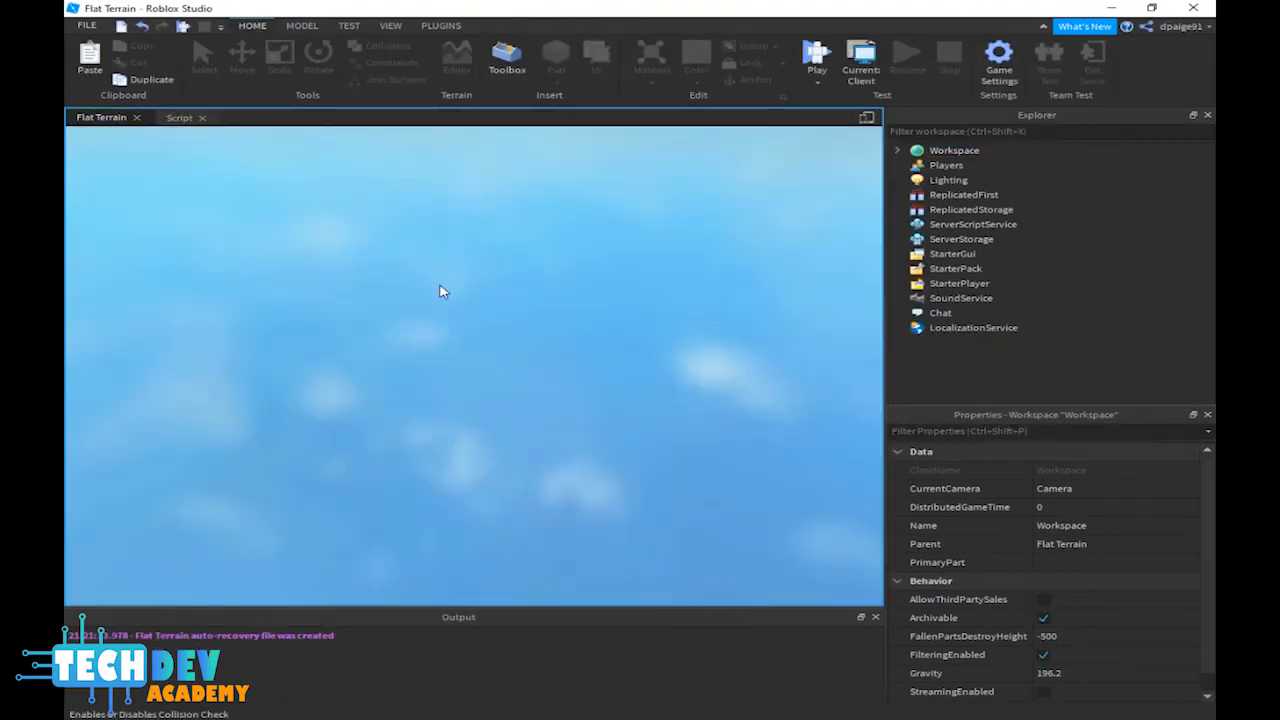
click(816, 56)
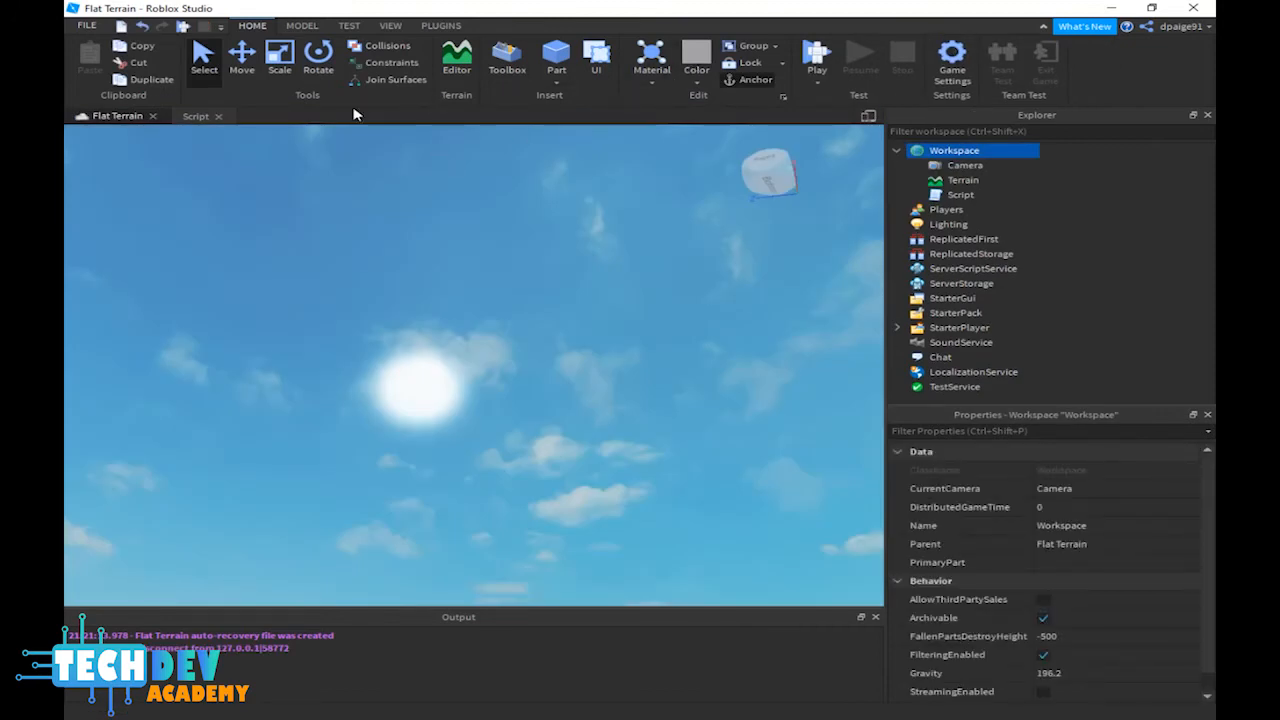
Check the script again and run a second play test of the 0.001 wait
click(196, 116)
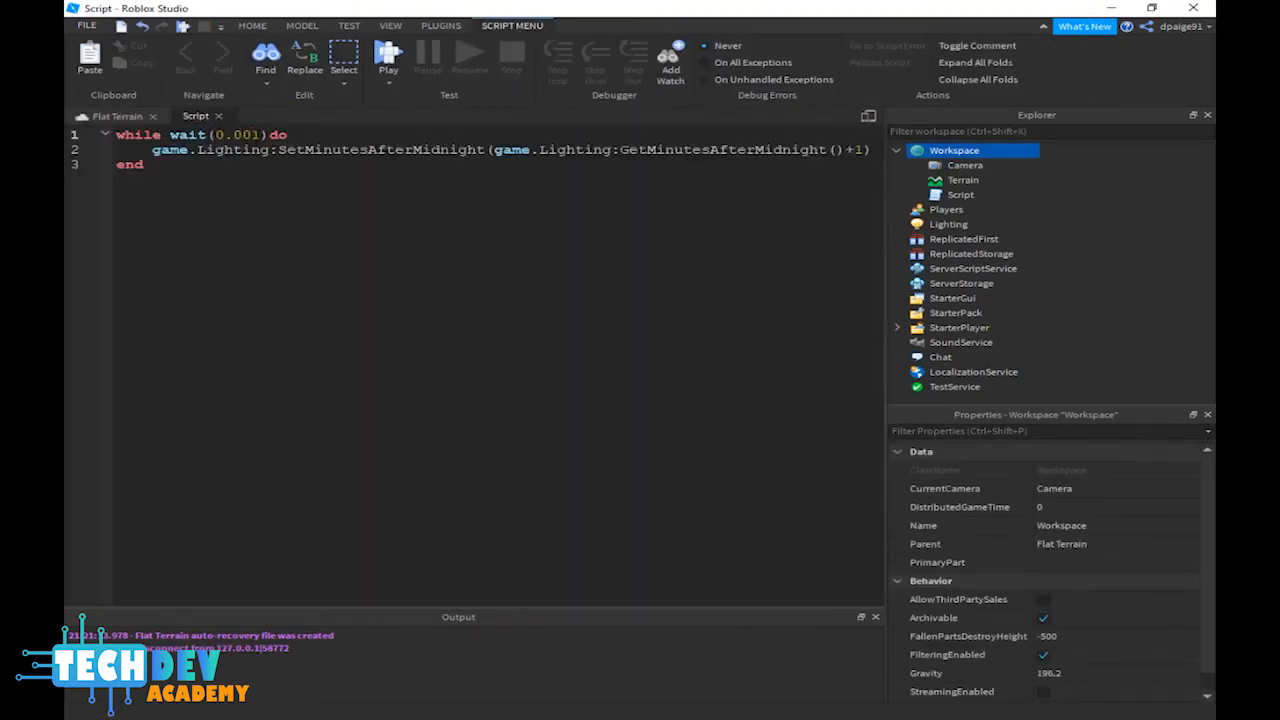
click(100, 116)
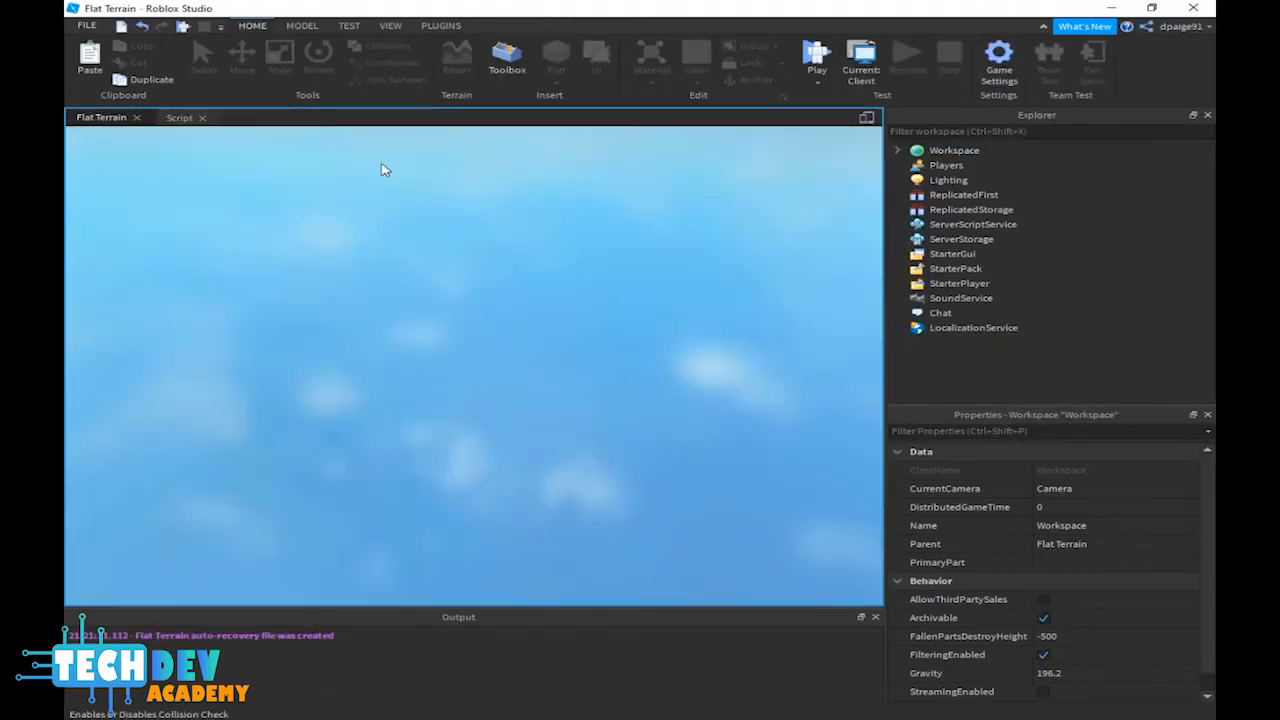
click(816, 58)
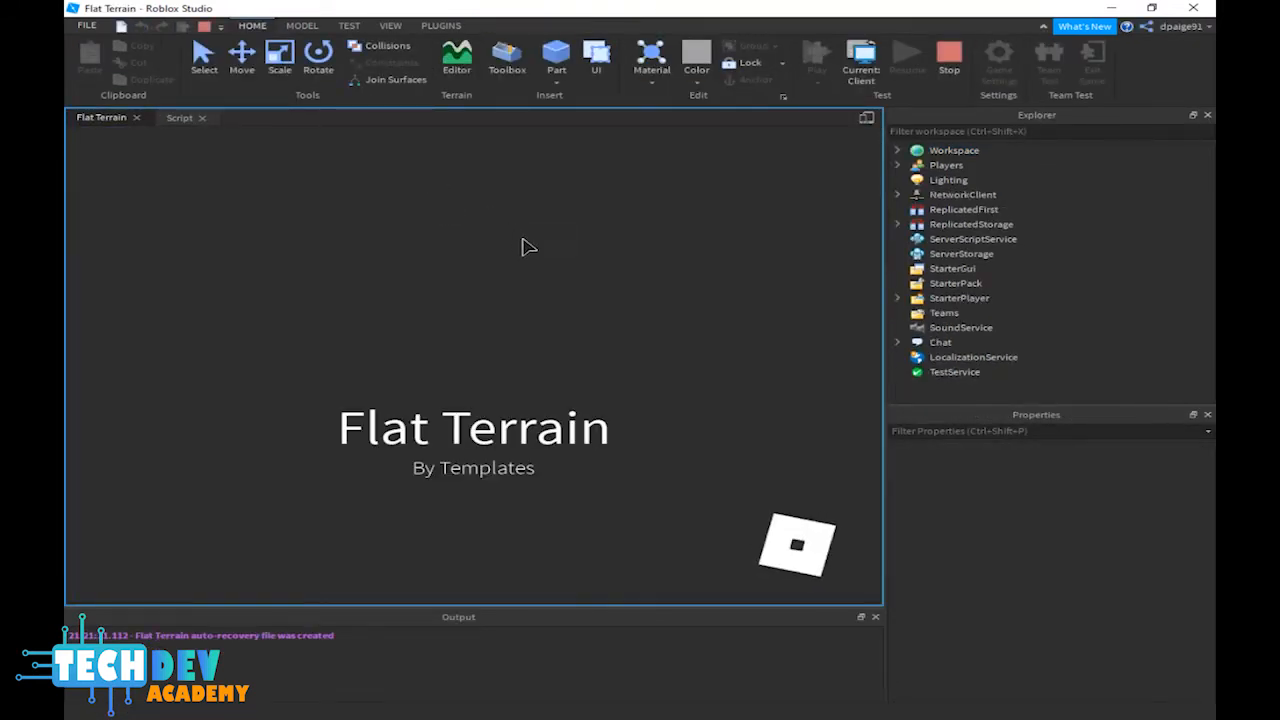
click(816, 56)
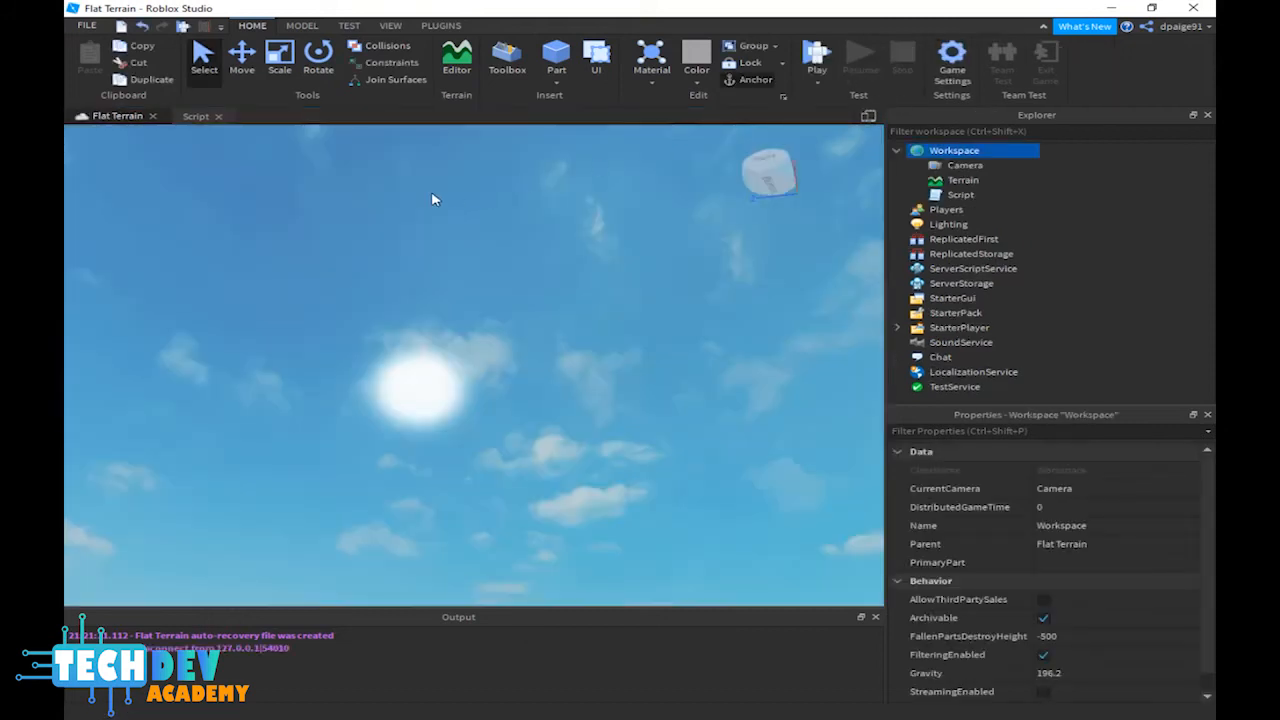
Set the loop to wait 0.01 and advance the clock by 0.1 per tick, then return to the place
click(196, 116)
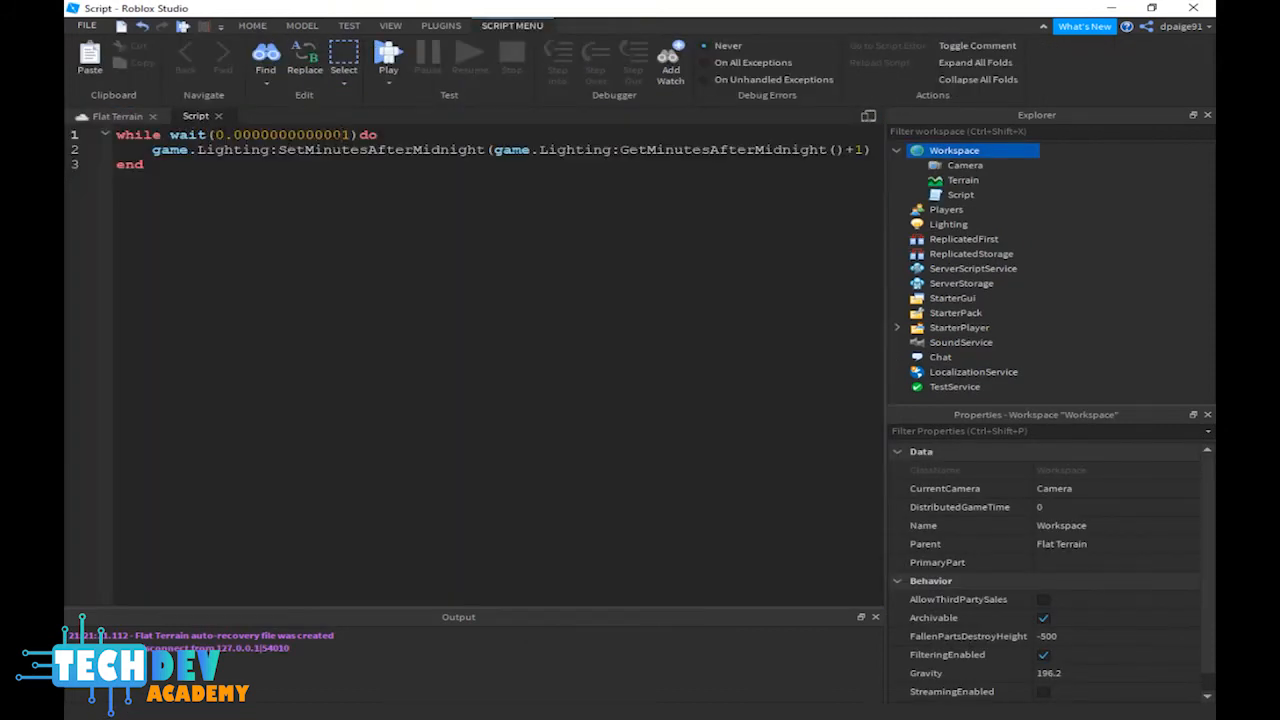
text(0.1)
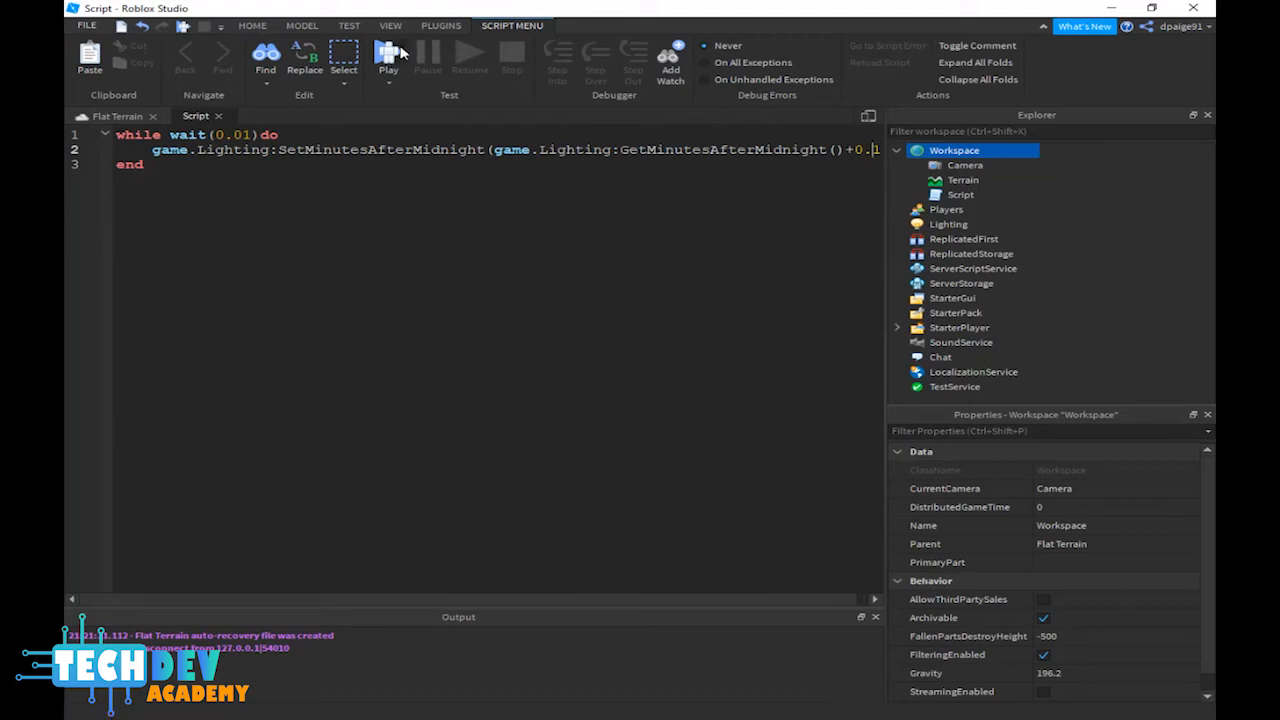
click(388, 56)
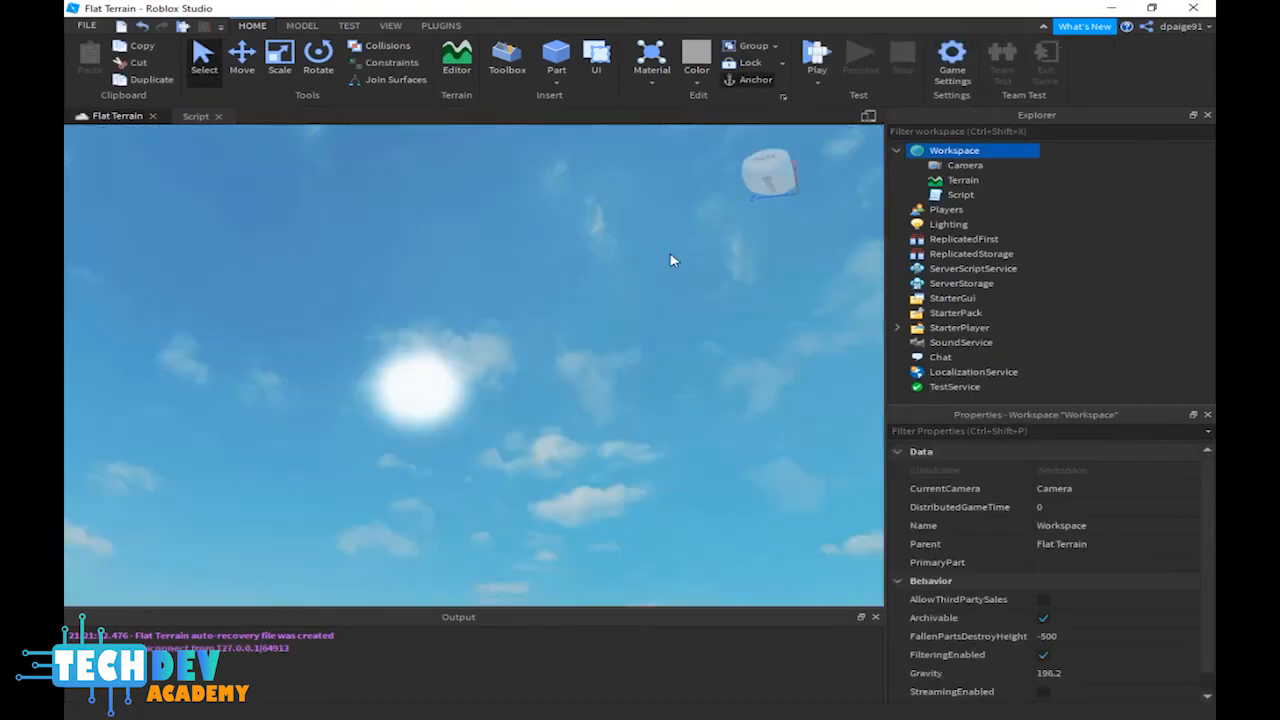
Set the clock increment to 10 minutes and play-test it into nighttime
right_click(670, 260)
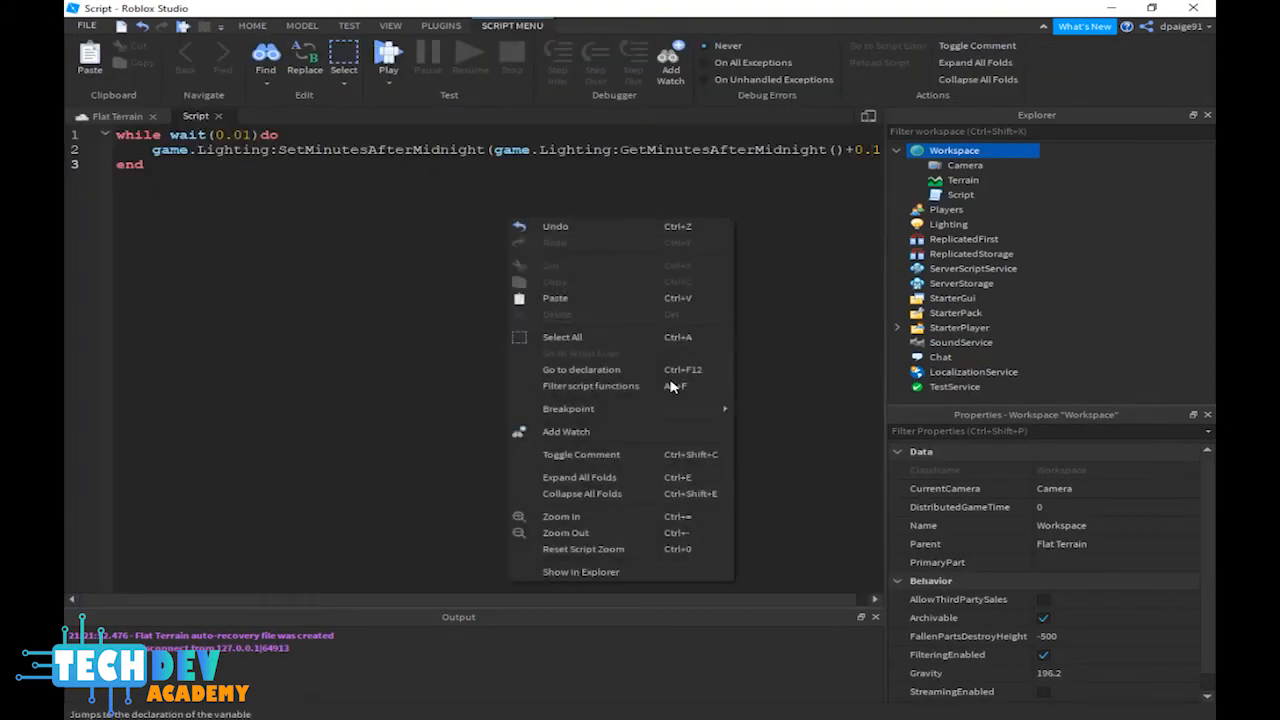
click(562, 336)
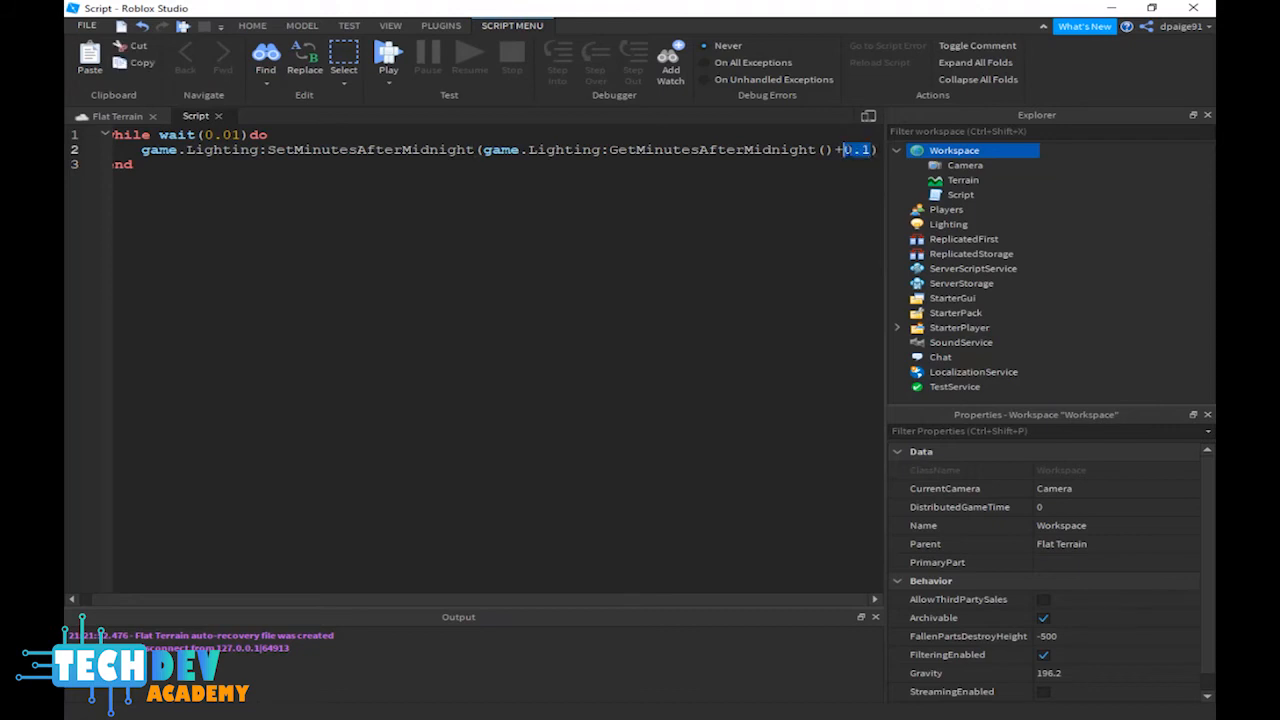
text(10)
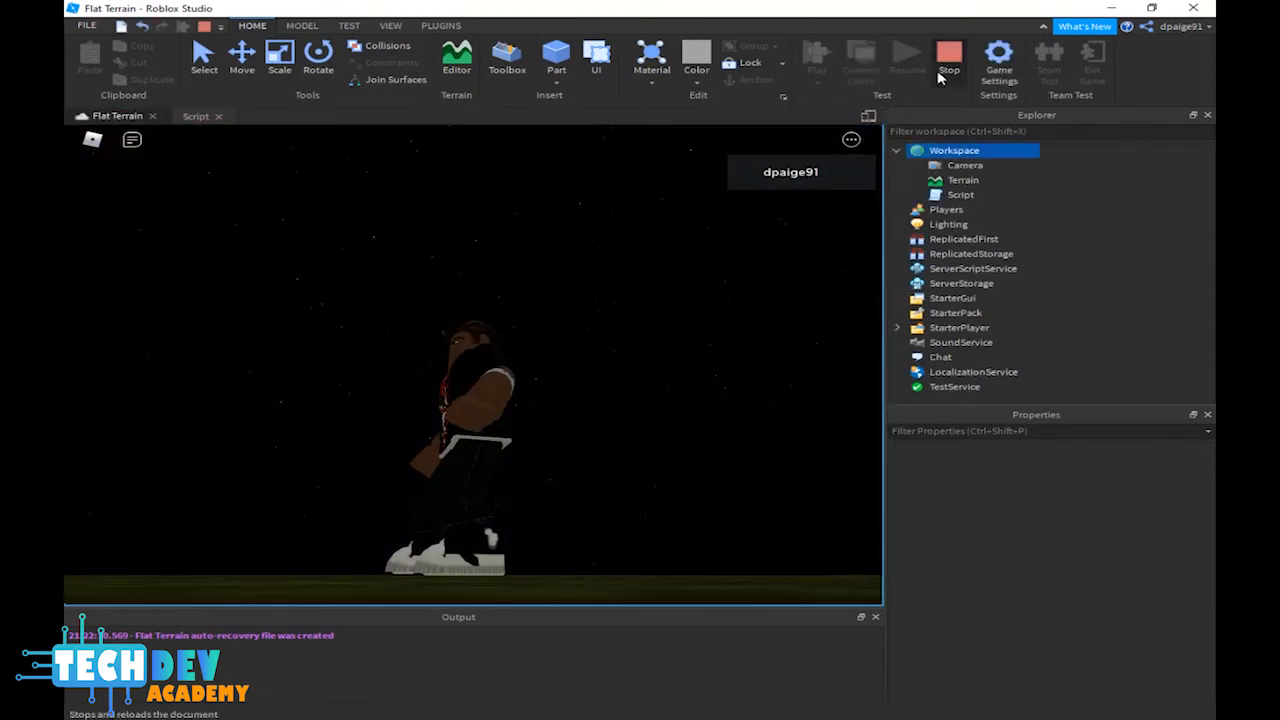
click(948, 56)
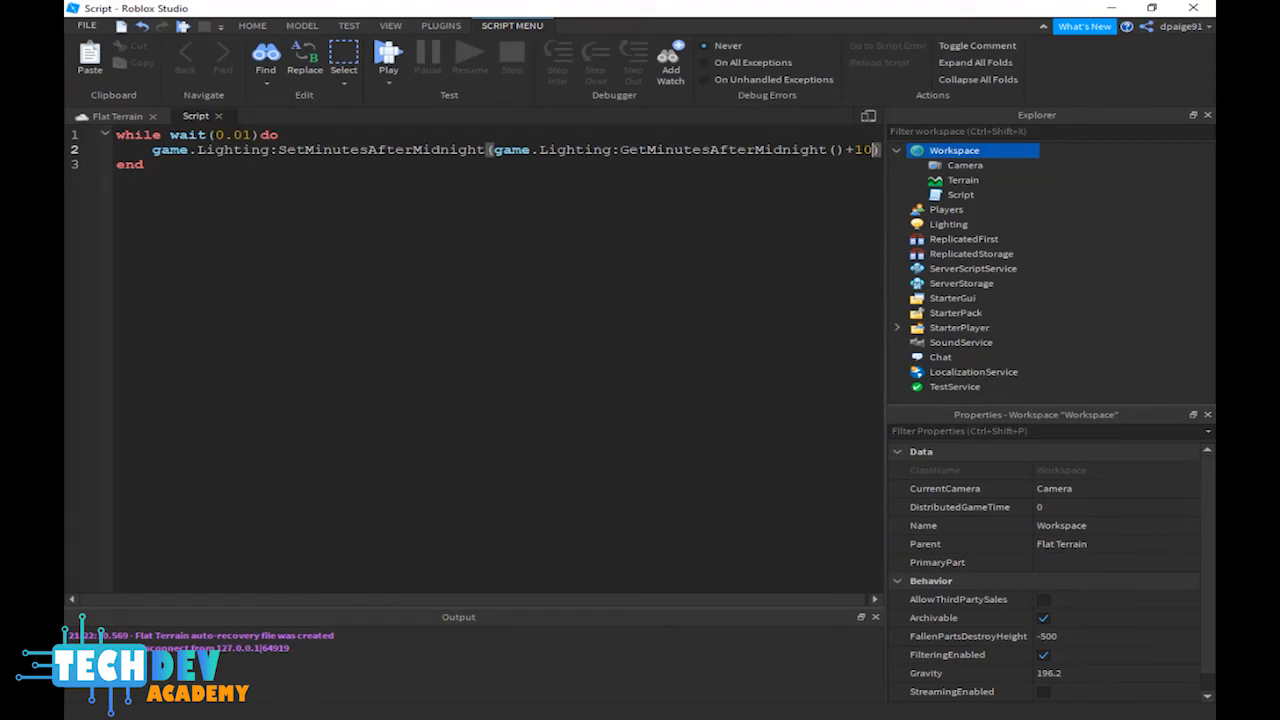
Replace the 10-minute increment with 0.01 minutes per tick
key(Backspace)
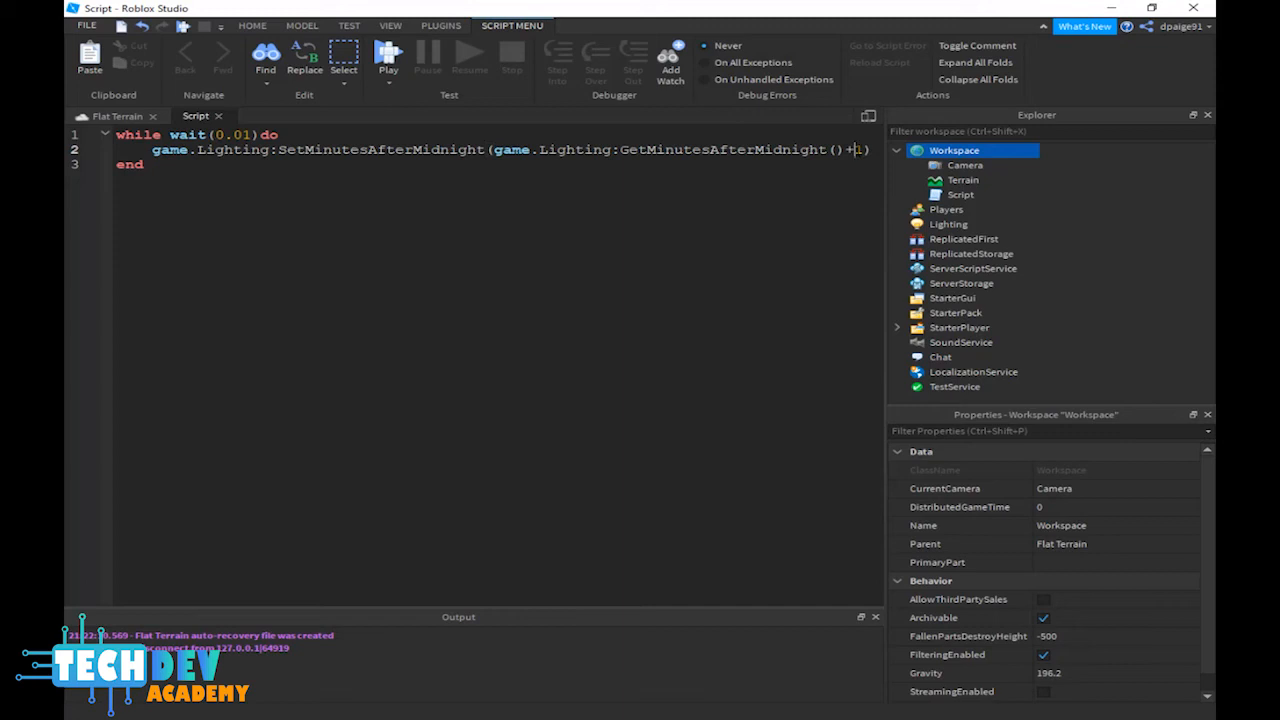
text(0.011)
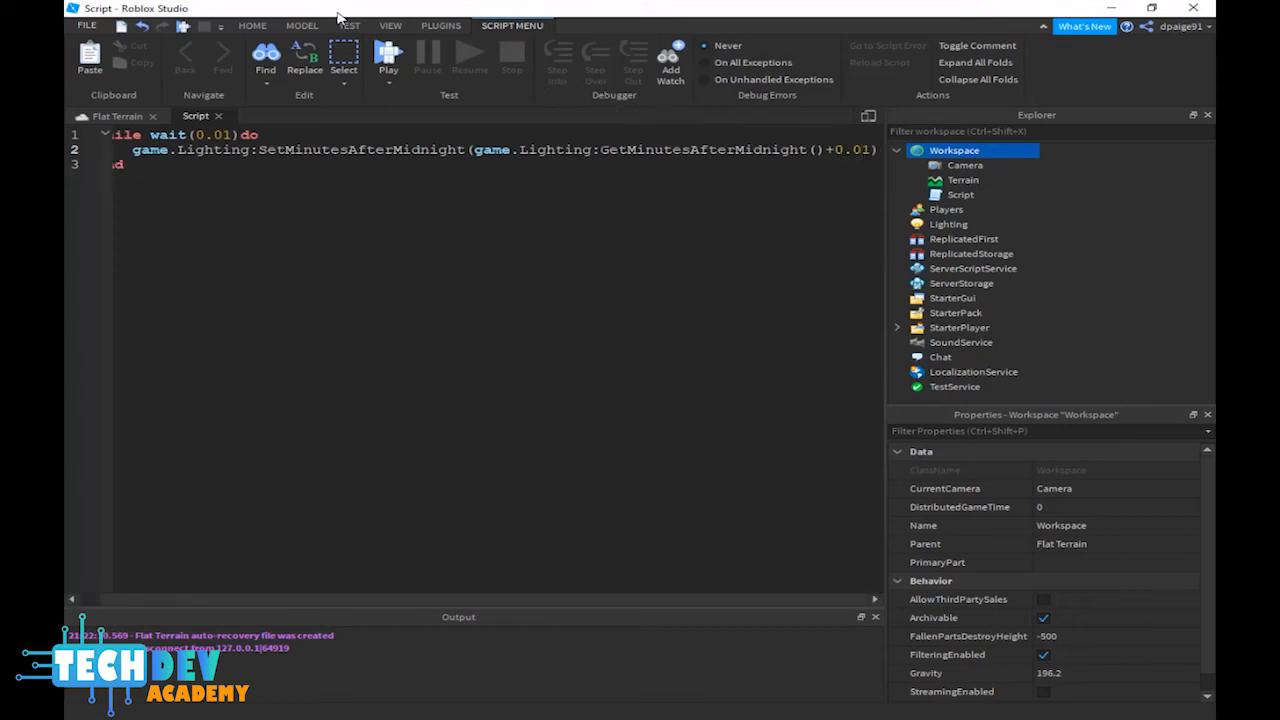
Play-test the 0.01 clock step in steady daylight, then stop the test
click(100, 116)
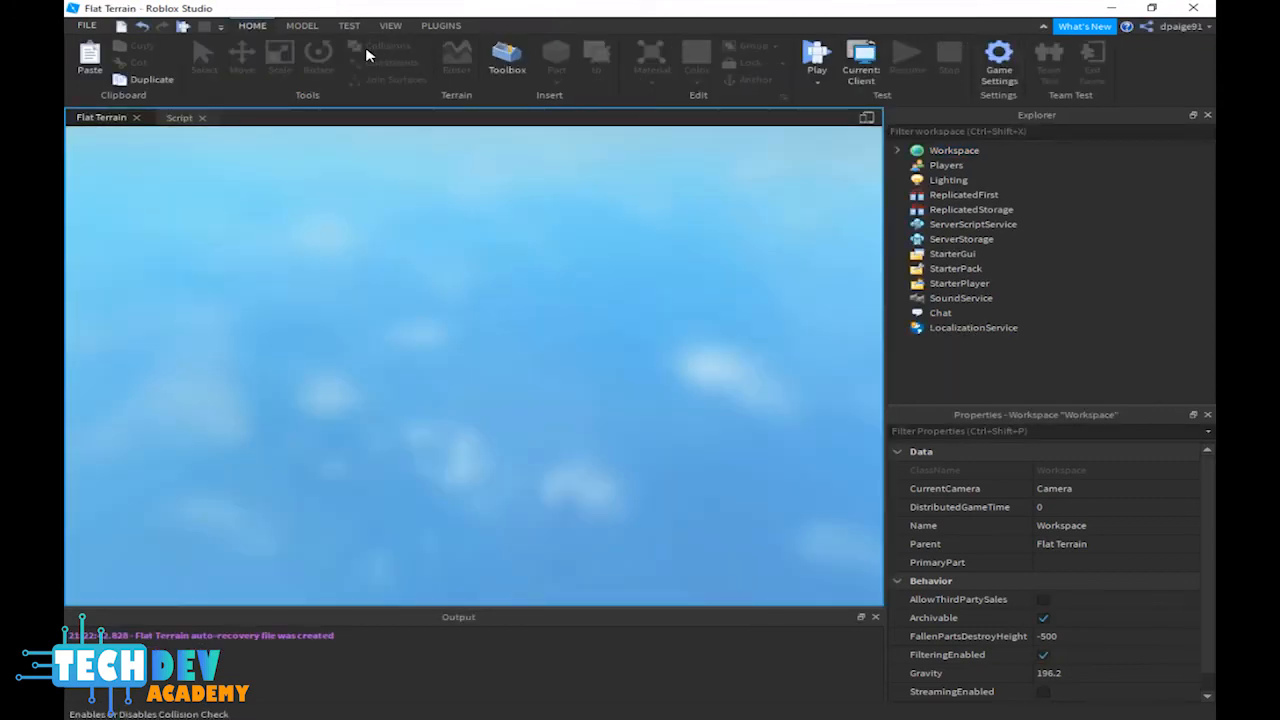
click(816, 56)
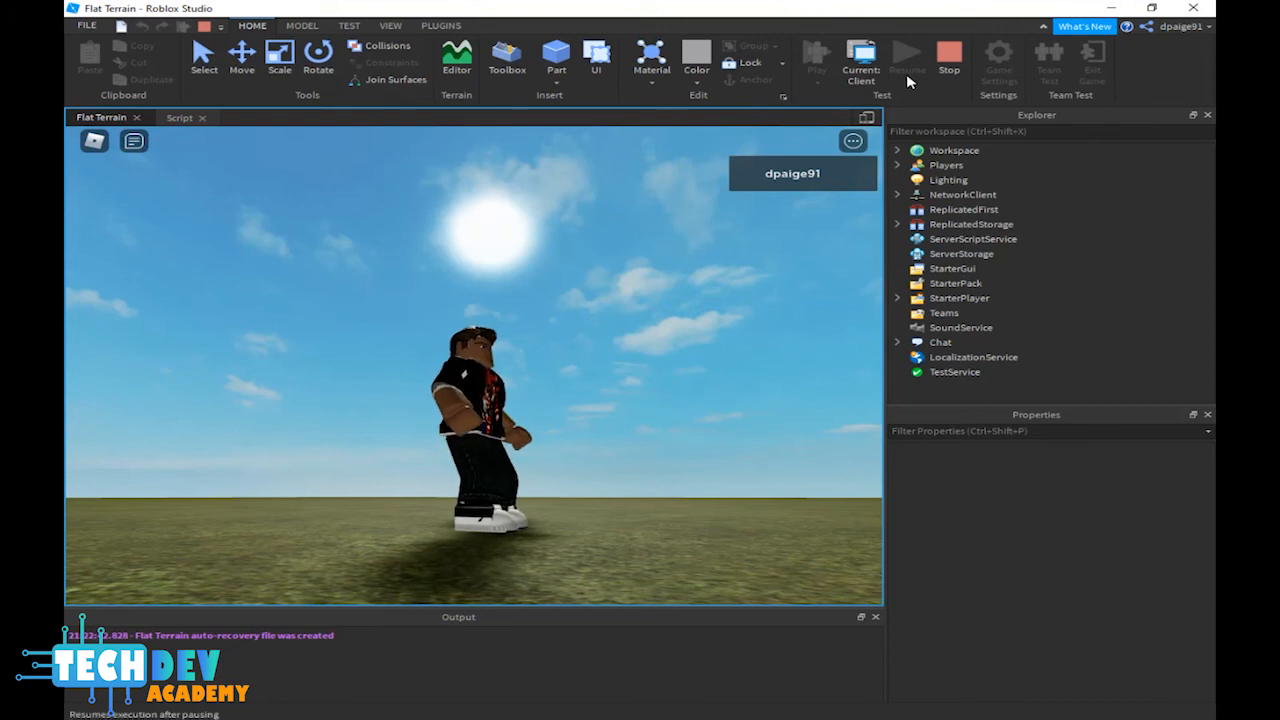
click(948, 56)
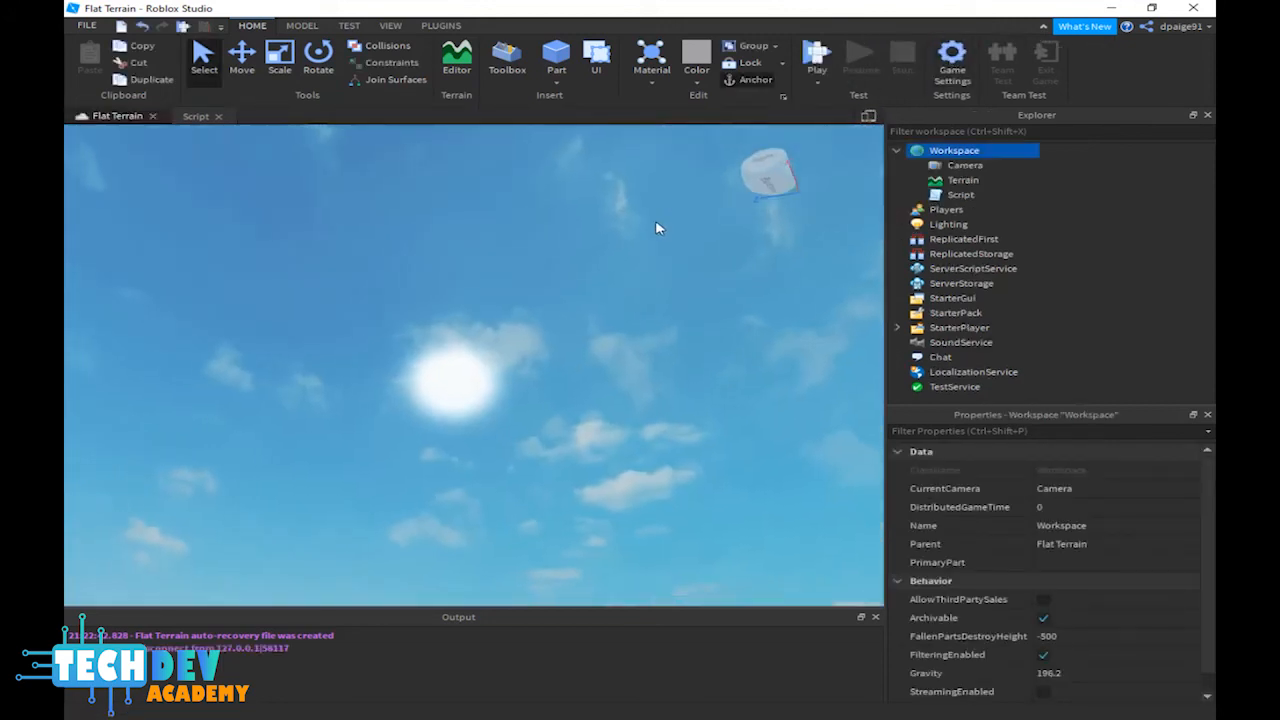